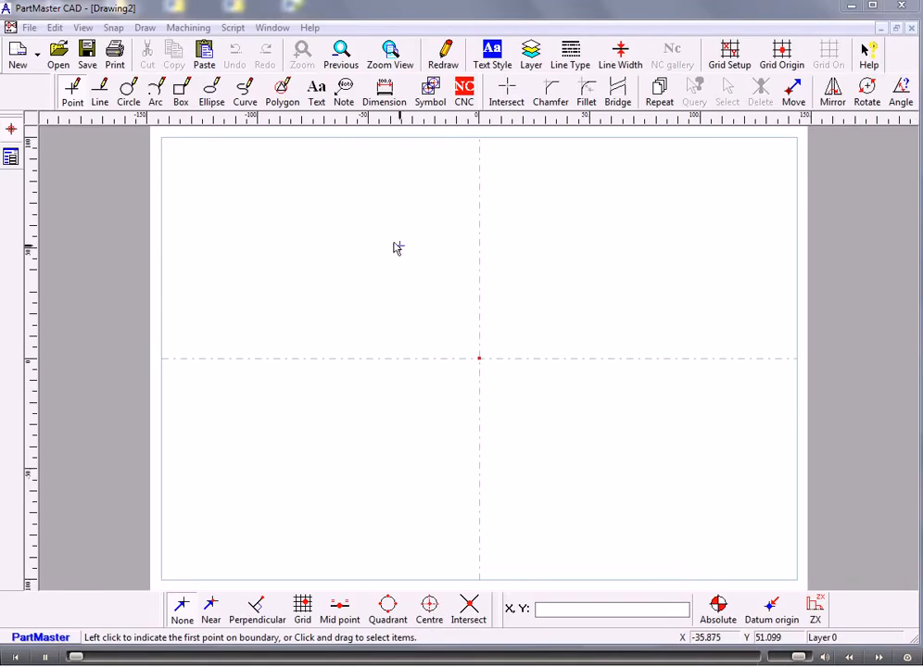
{"action": "mouse_move", "coordinate": [393, 246]}
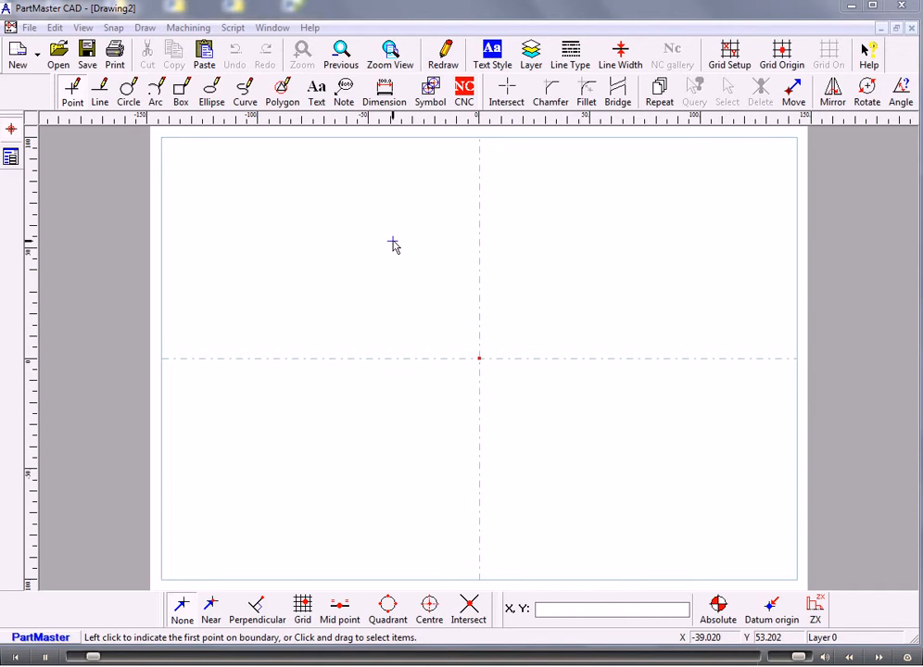
{"action": "mouse_move", "coordinate": [134, 98]}
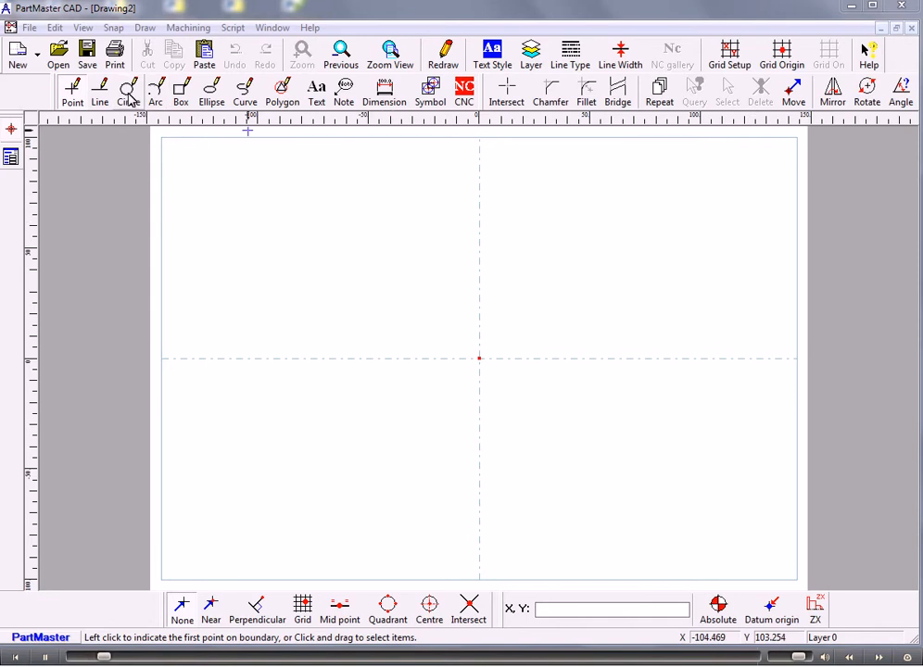
- Draw a circle centred on the origin and set the ellipse to 45 by 30 mm
{"action": "left_click", "coordinate": [128, 91]}
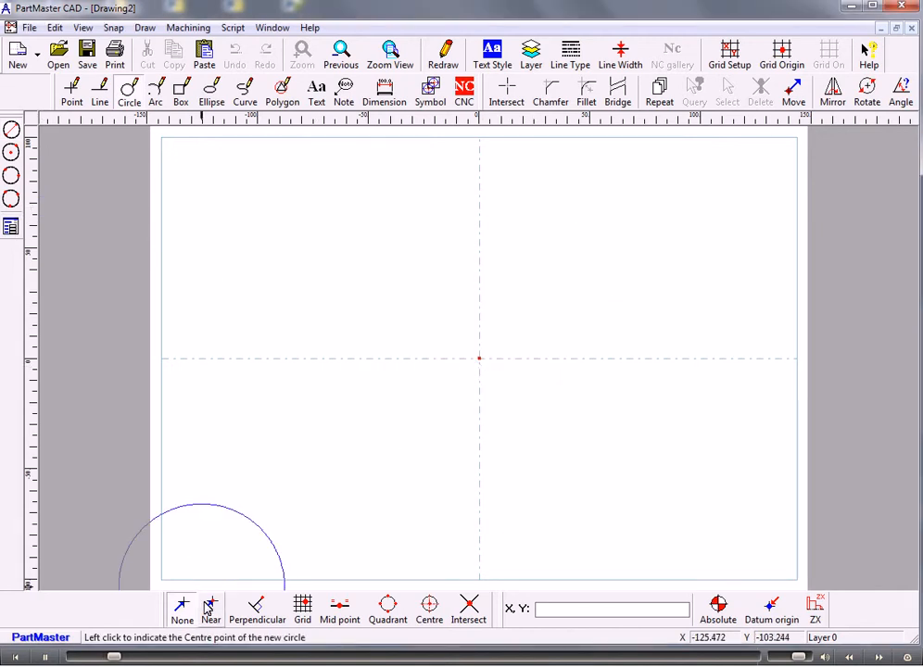
{"action": "left_click", "coordinate": [478, 358]}
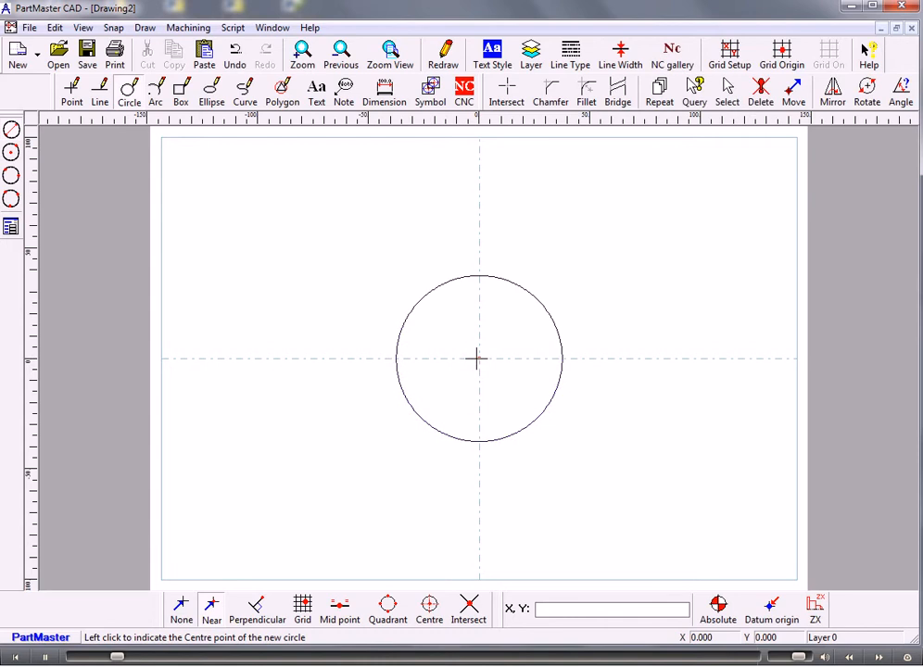
{"action": "left_click", "coordinate": [211, 91]}
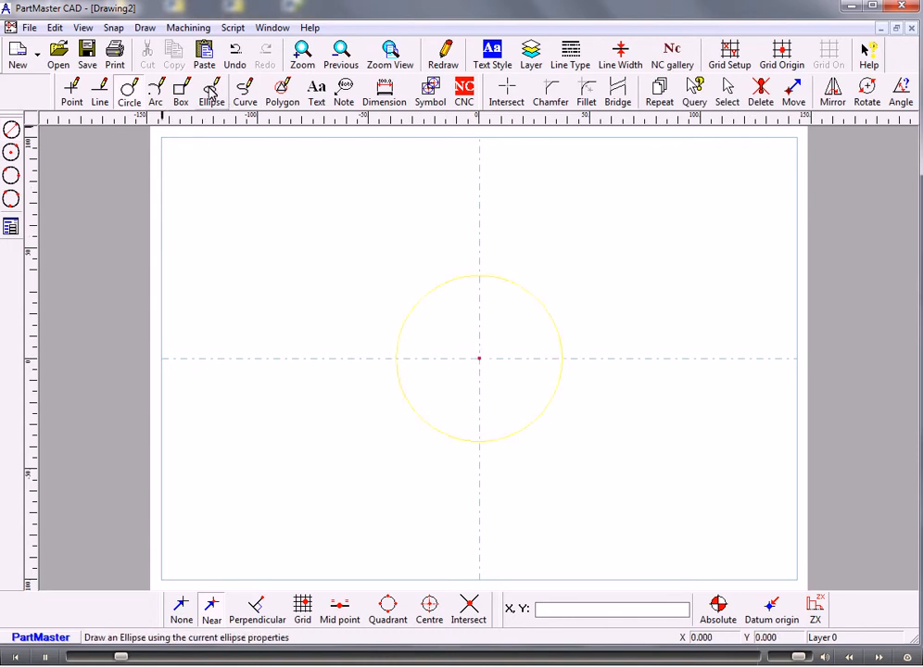
{"action": "left_click", "coordinate": [212, 92]}
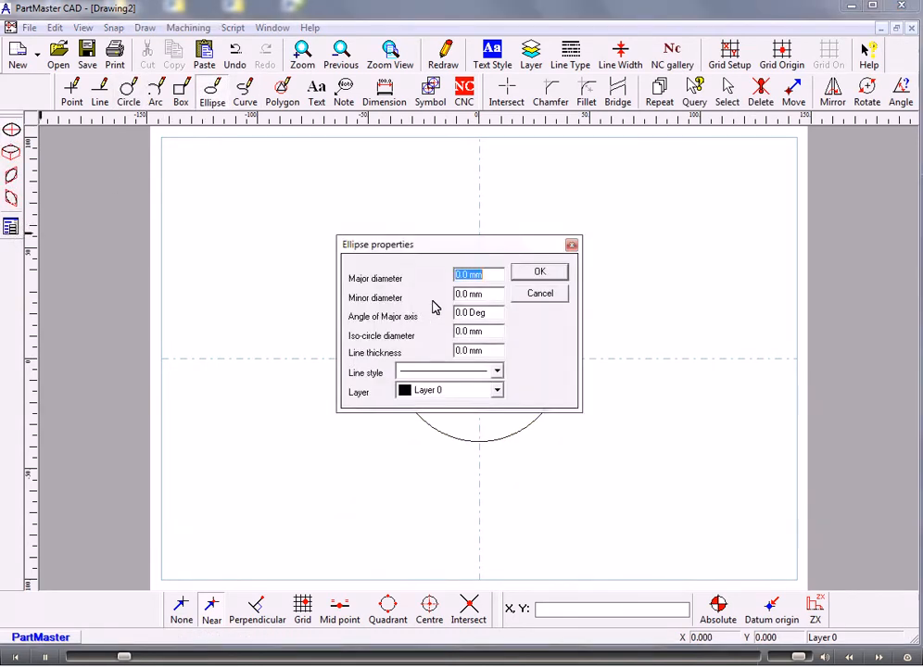
{"action": "mouse_move", "coordinate": [396, 278]}
{"action": "type", "text": "45"}
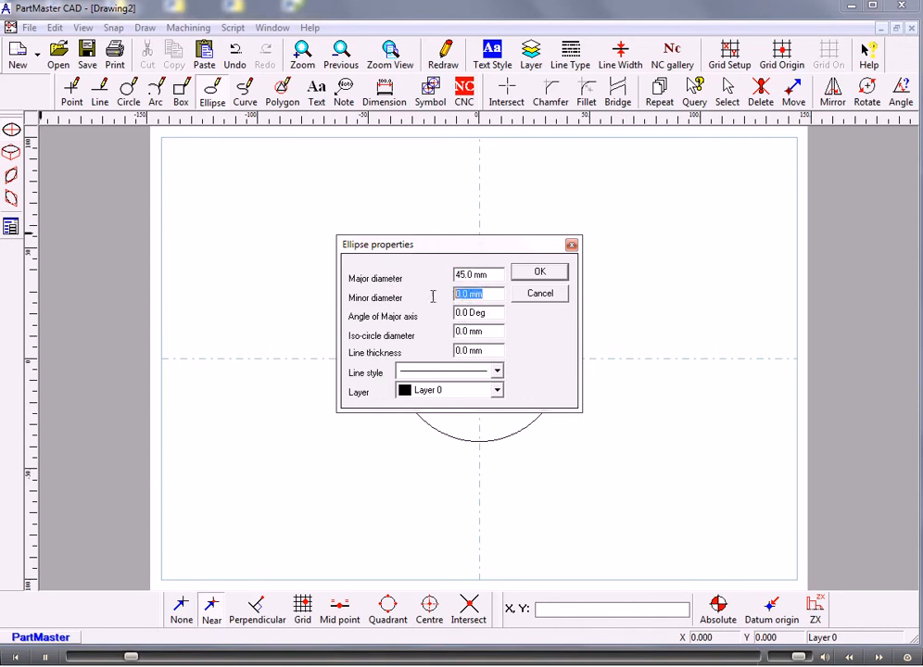
{"action": "type", "text": "30"}
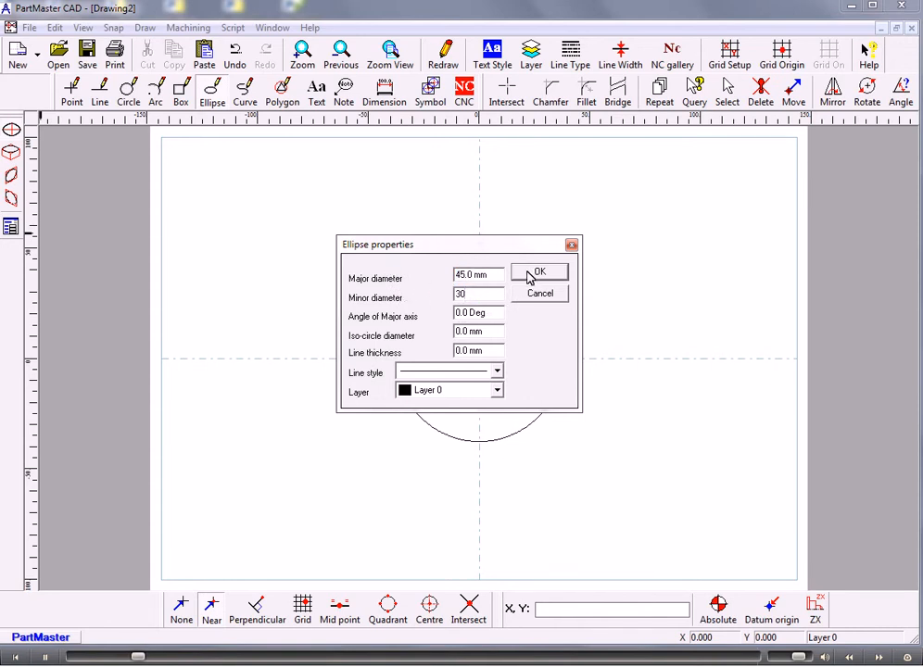
{"action": "left_click", "coordinate": [540, 272]}
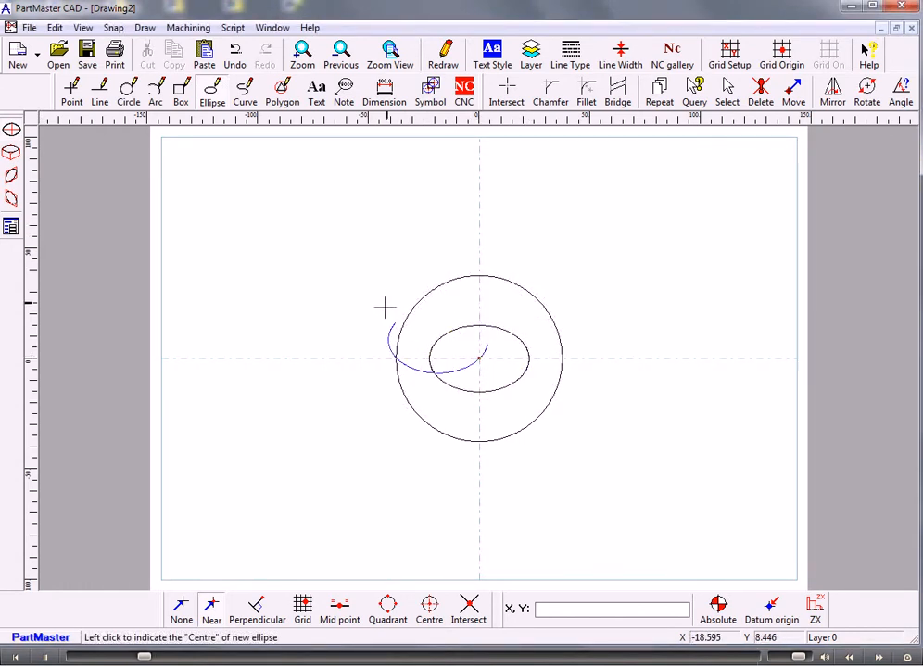
- Place the 45 by 30 mm ellipse centred on the origin inside the circle
{"action": "left_click", "coordinate": [71, 88]}
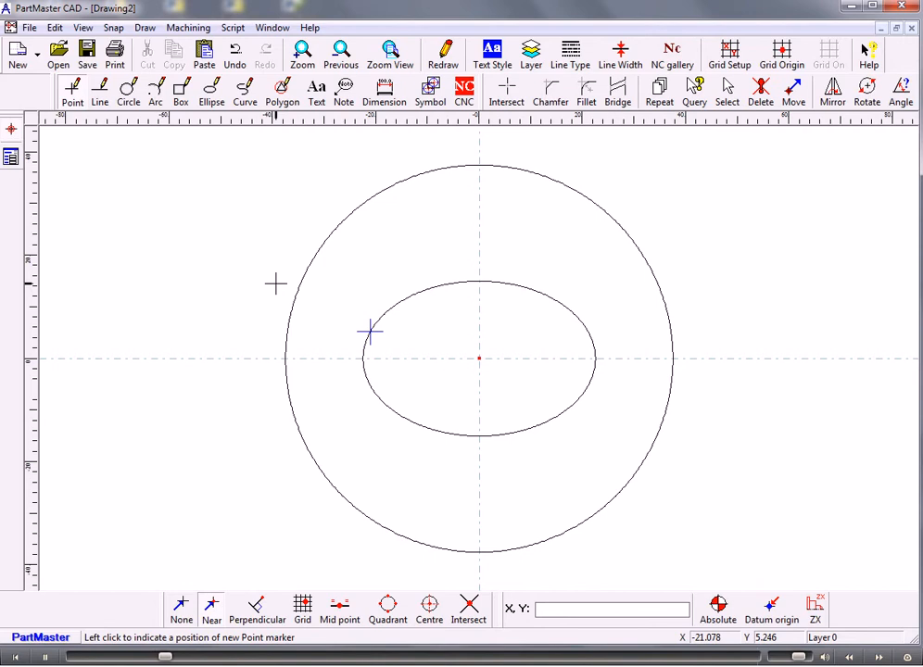
{"action": "mouse_move", "coordinate": [353, 315]}
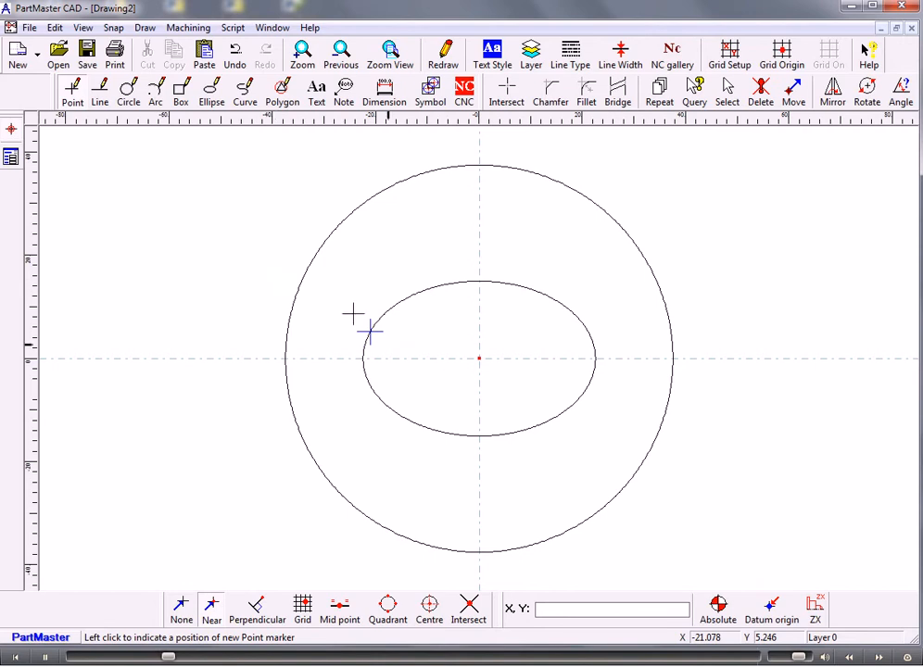
{"action": "mouse_move", "coordinate": [479, 278]}
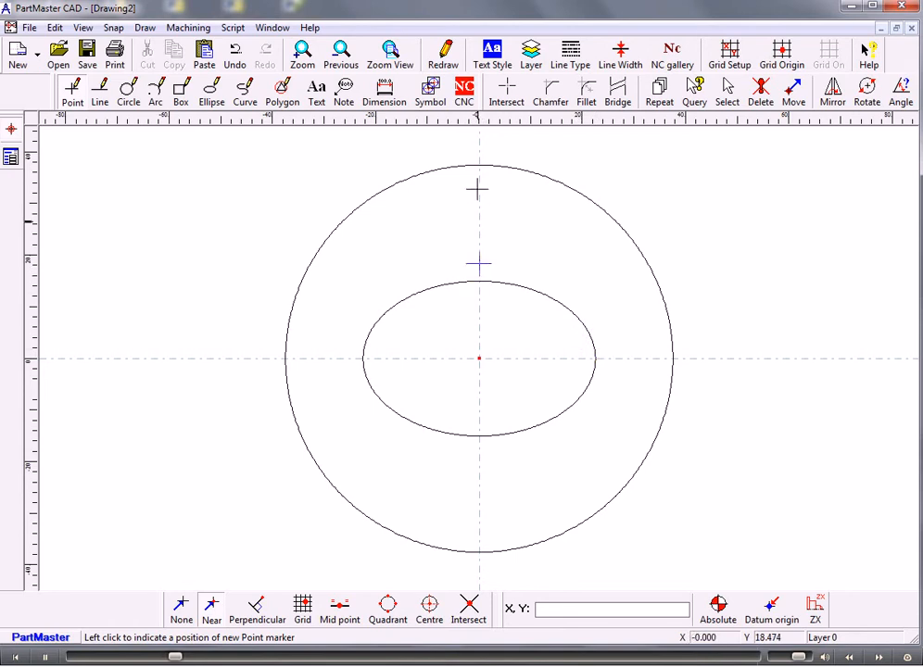
{"action": "mouse_move", "coordinate": [545, 296]}
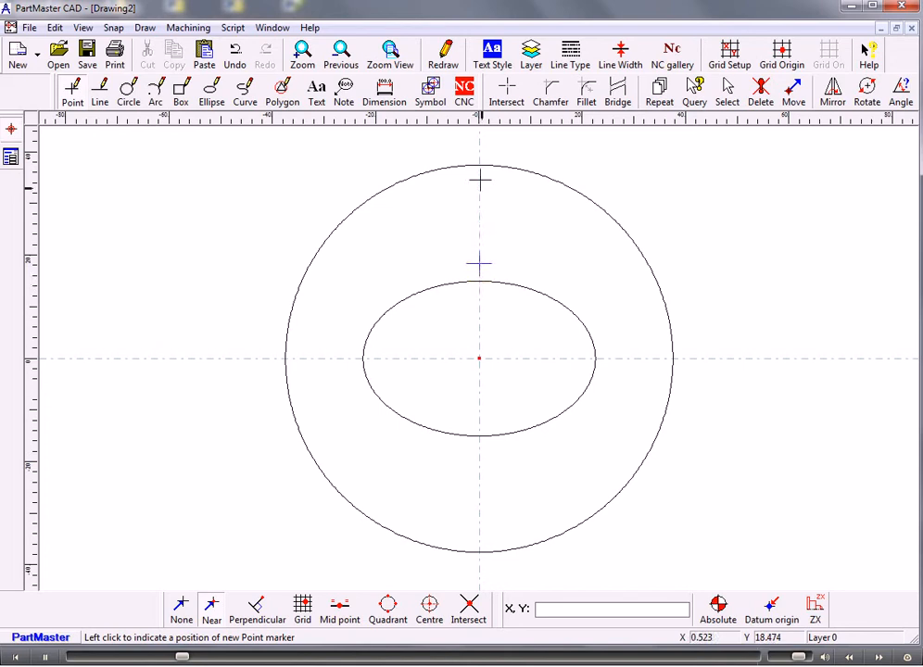
{"action": "mouse_move", "coordinate": [557, 300]}
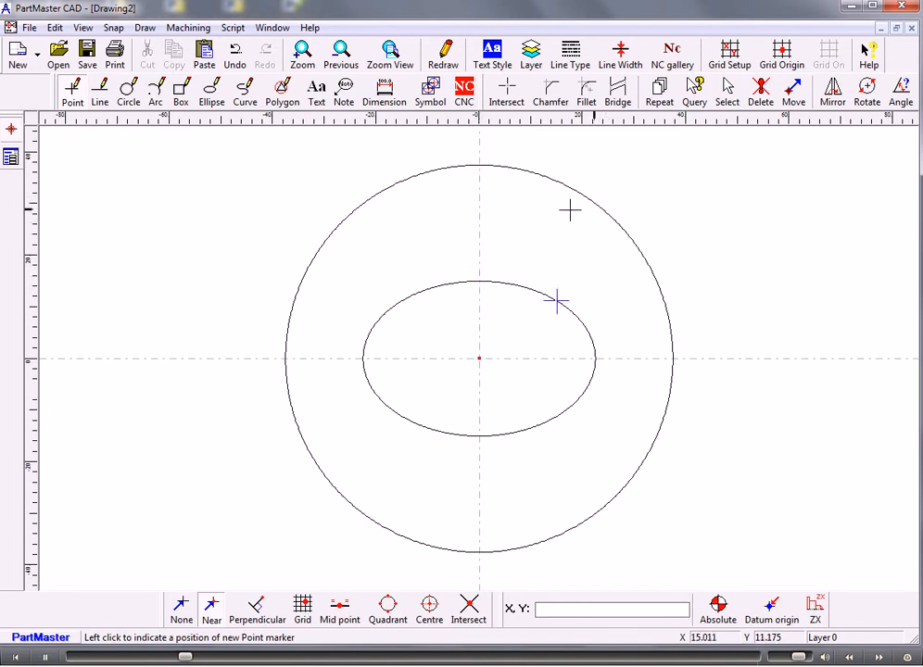
{"action": "mouse_move", "coordinate": [405, 140]}
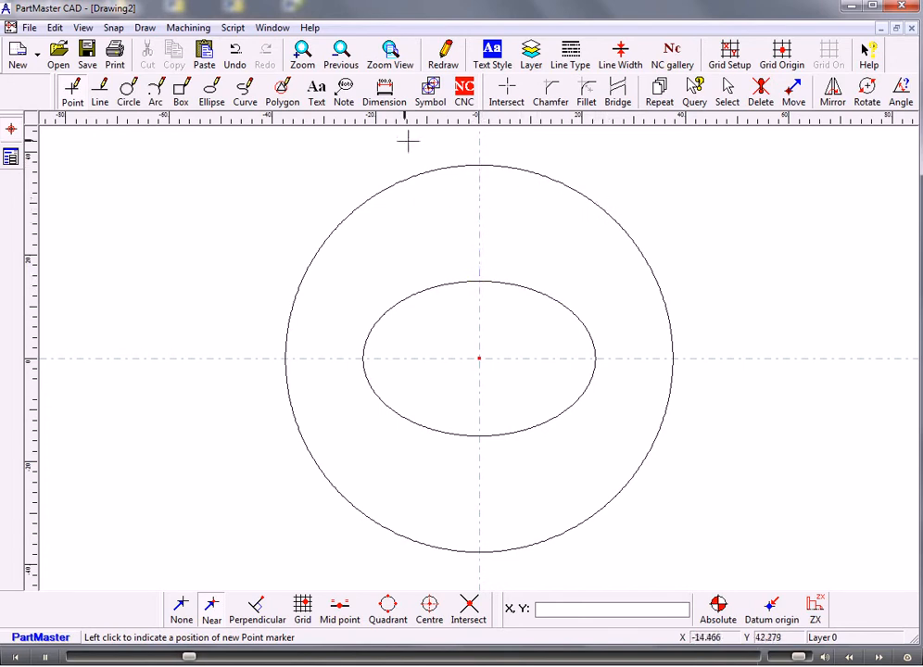
{"action": "mouse_move", "coordinate": [478, 281]}
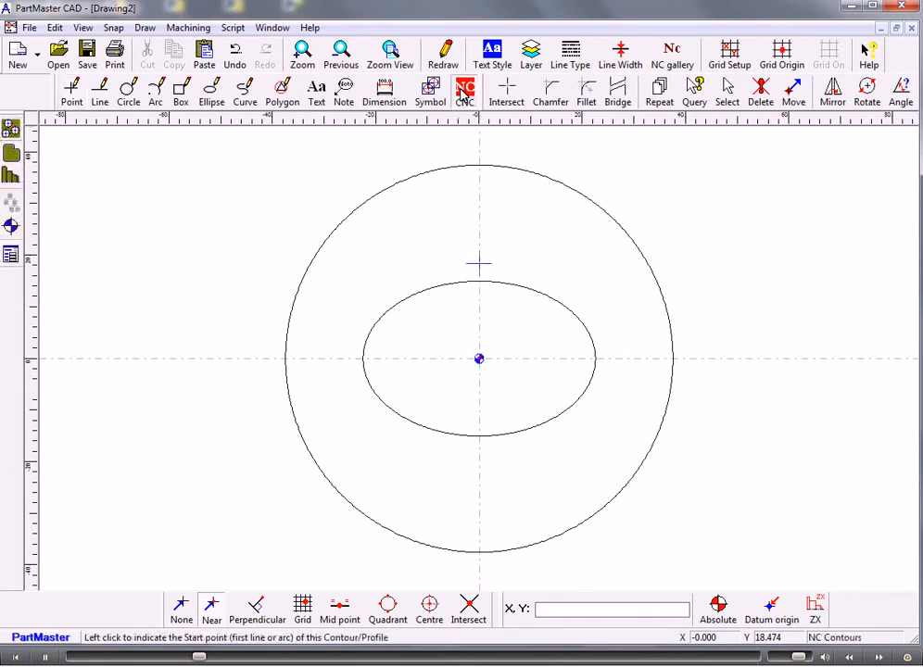
{"action": "mouse_move", "coordinate": [398, 302]}
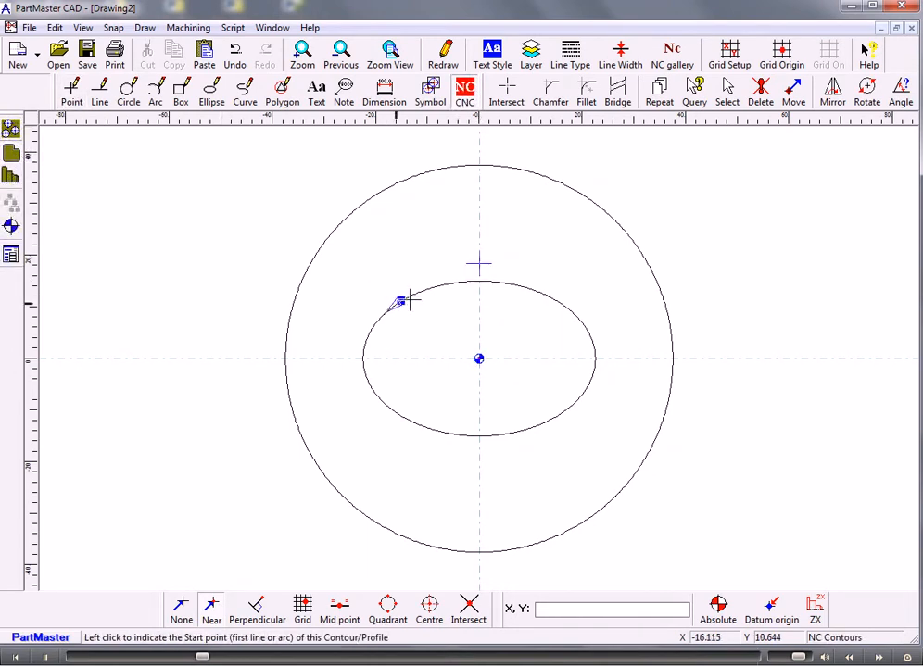
{"action": "mouse_move", "coordinate": [479, 278]}
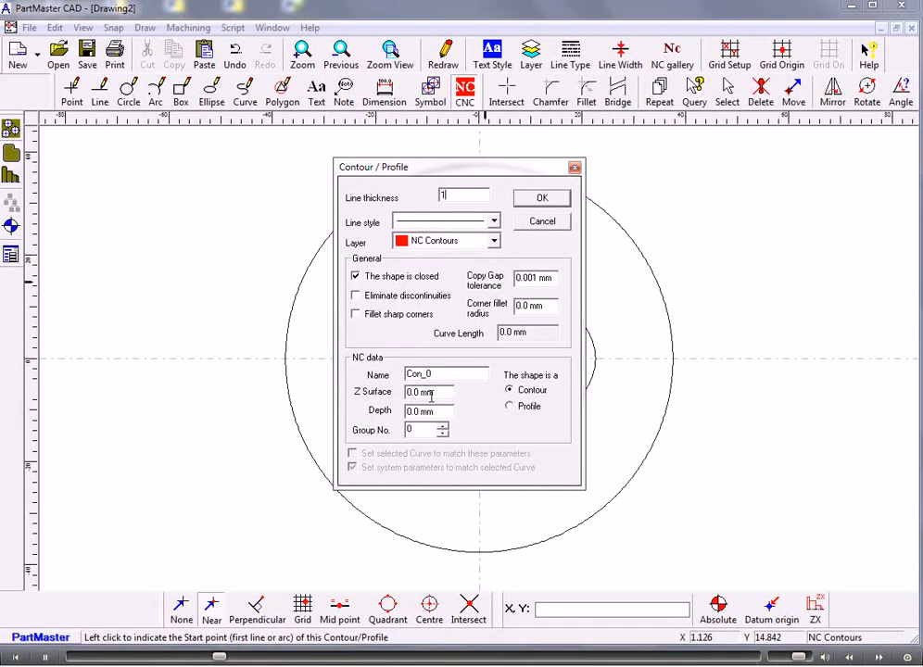
- Confirm the ellipse contour settings and acknowledge the new contour Con_0
{"action": "left_click", "coordinate": [541, 197]}
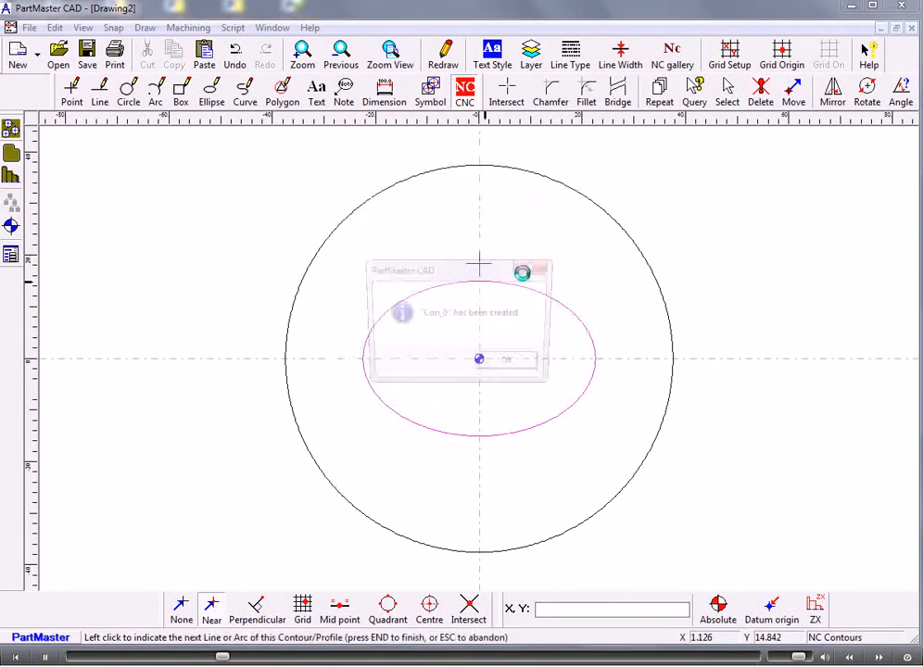
{"action": "left_click", "coordinate": [505, 360]}
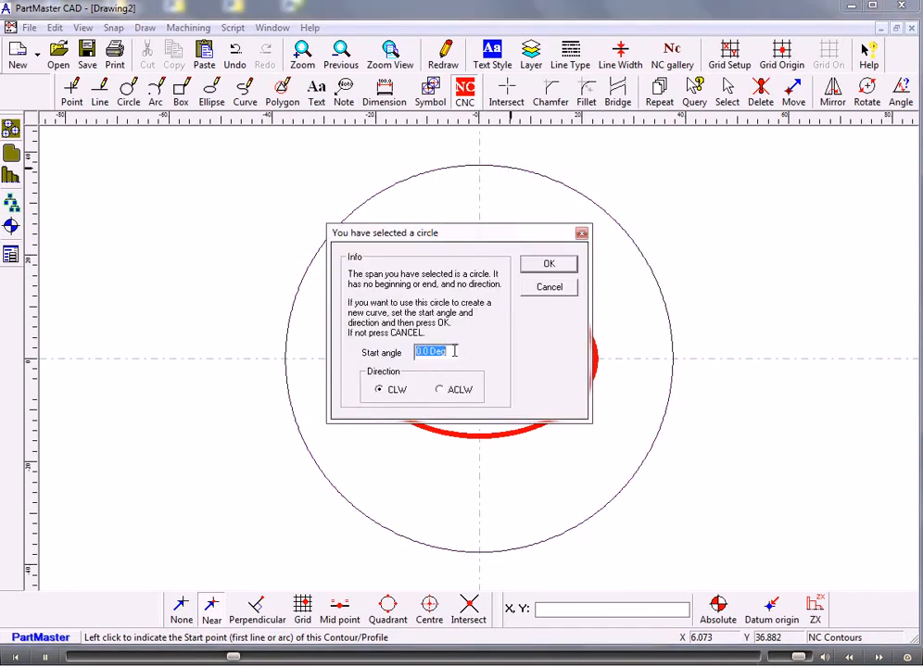
- Create contour Con_1 from the circle with a 90° clockwise start and Z surface -35
{"action": "type", "text": "90"}
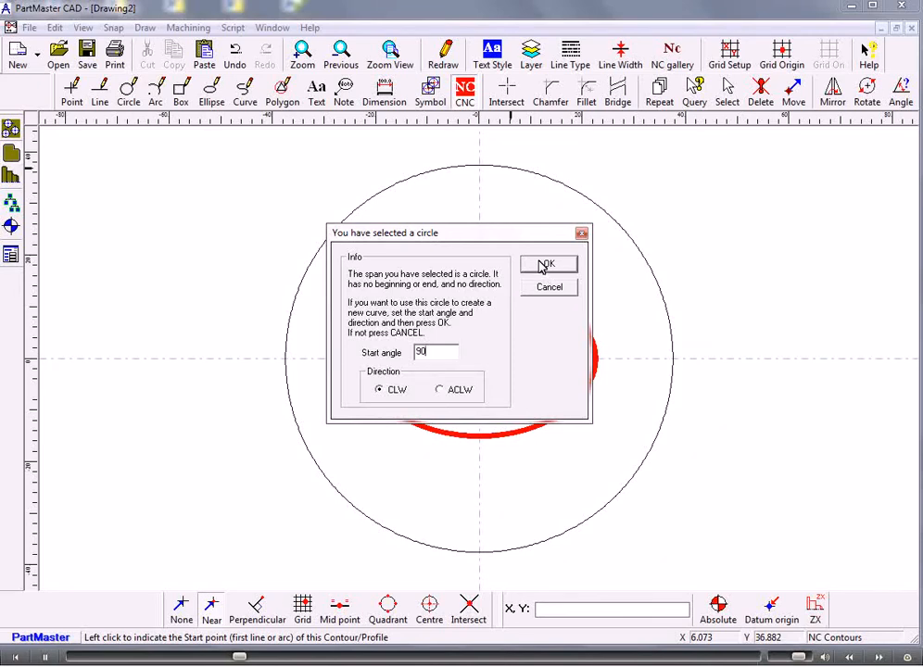
{"action": "mouse_move", "coordinate": [482, 171]}
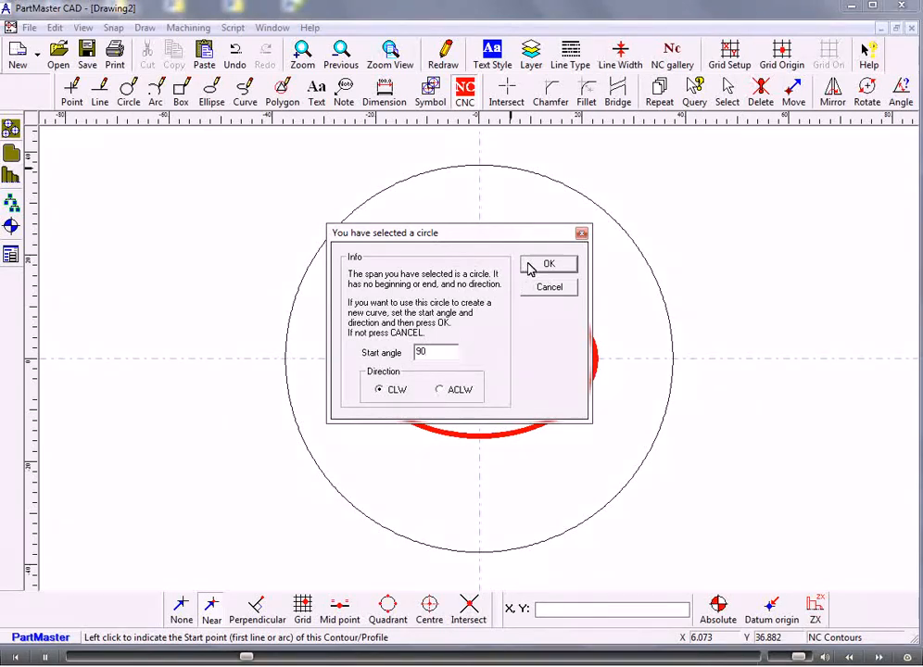
{"action": "left_click", "coordinate": [547, 264]}
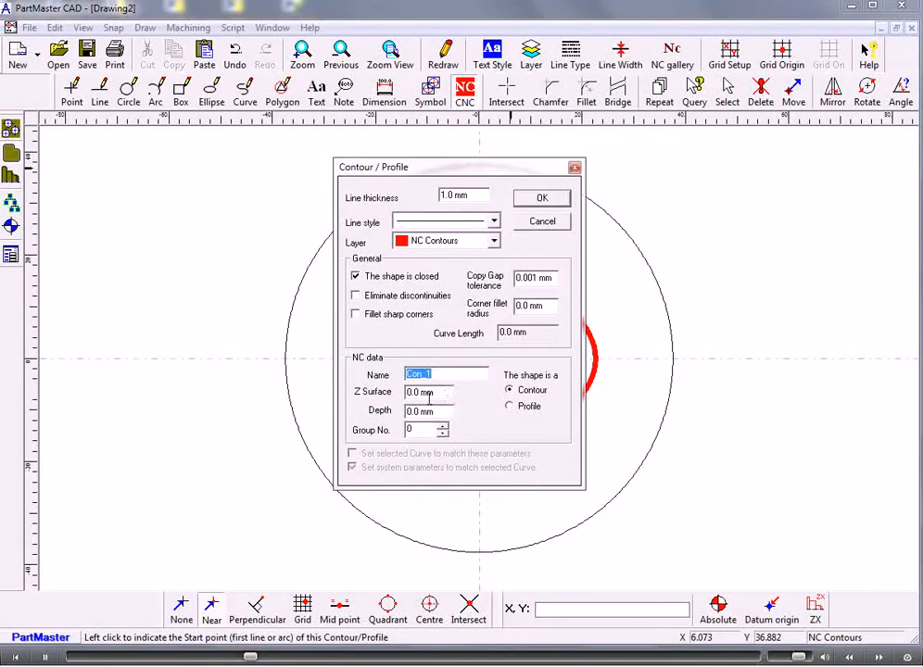
{"action": "left_click", "coordinate": [426, 391]}
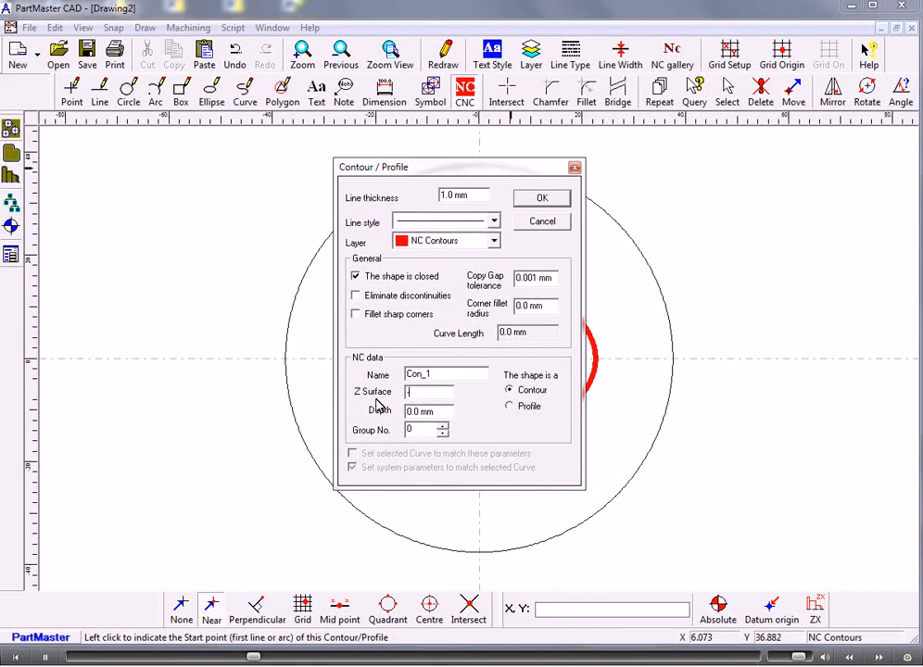
{"action": "type", "text": "-35"}
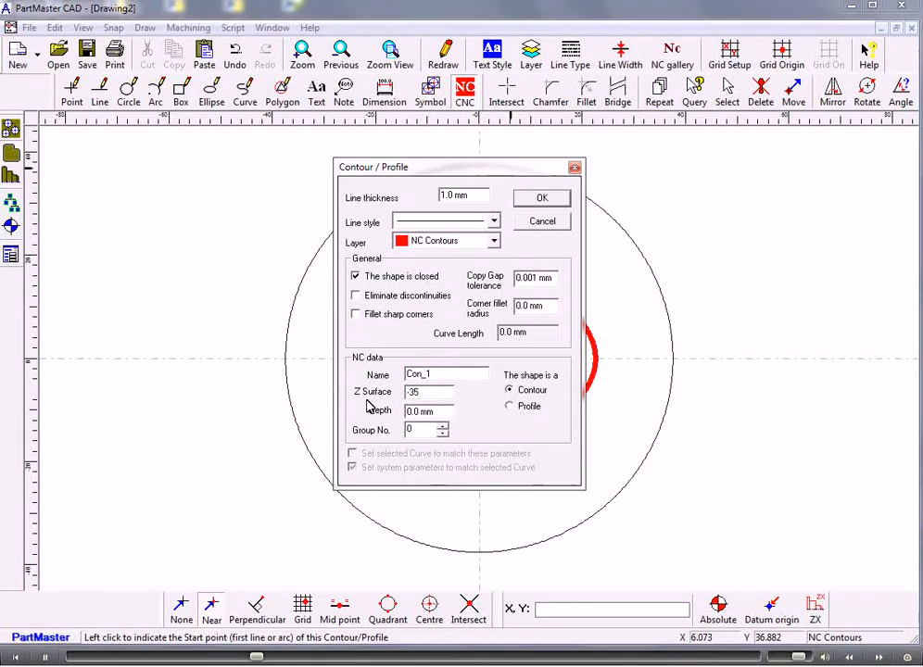
{"action": "mouse_move", "coordinate": [434, 408]}
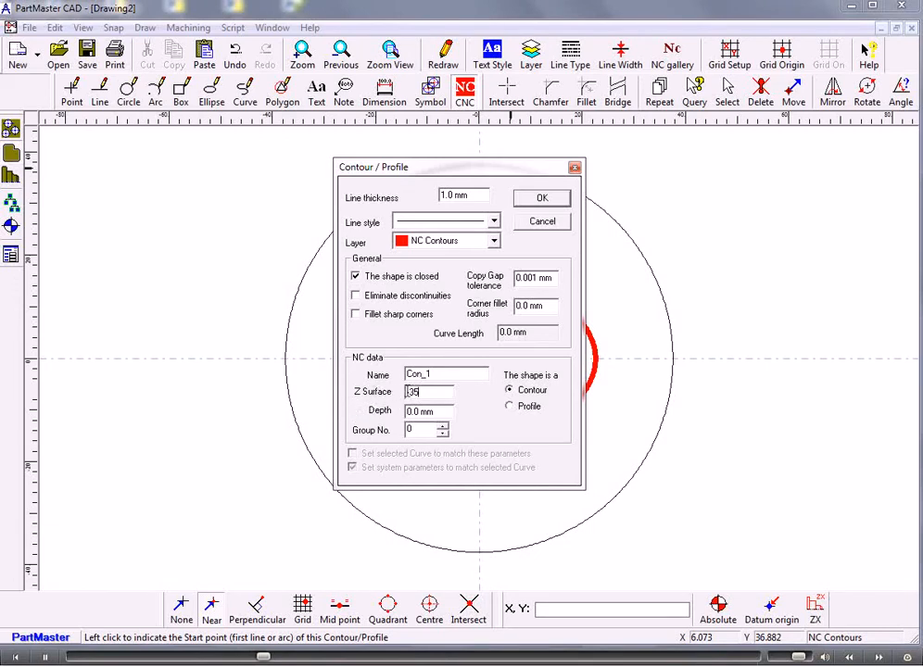
{"action": "left_click", "coordinate": [541, 198]}
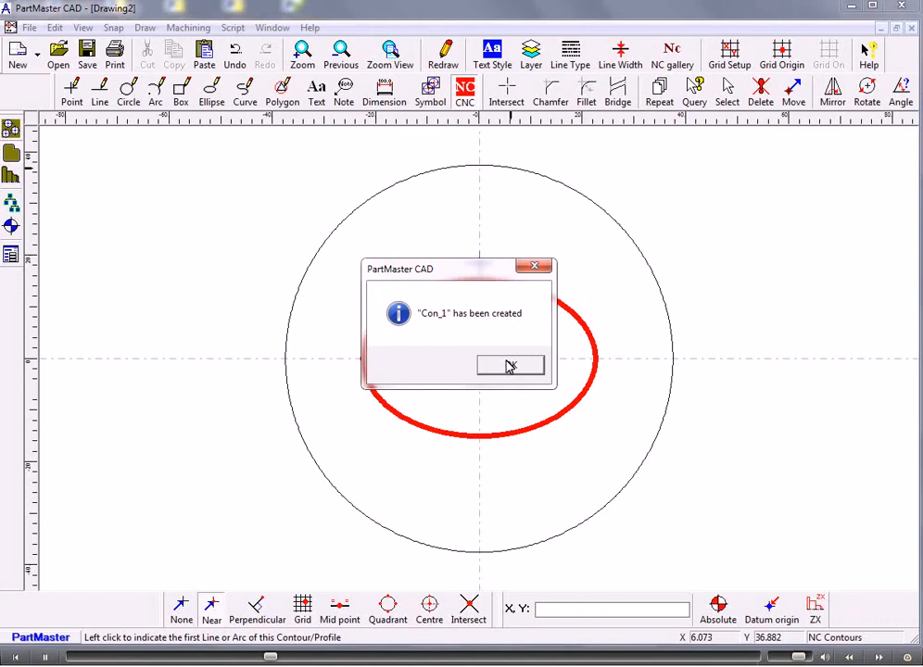
{"action": "left_click", "coordinate": [509, 365]}
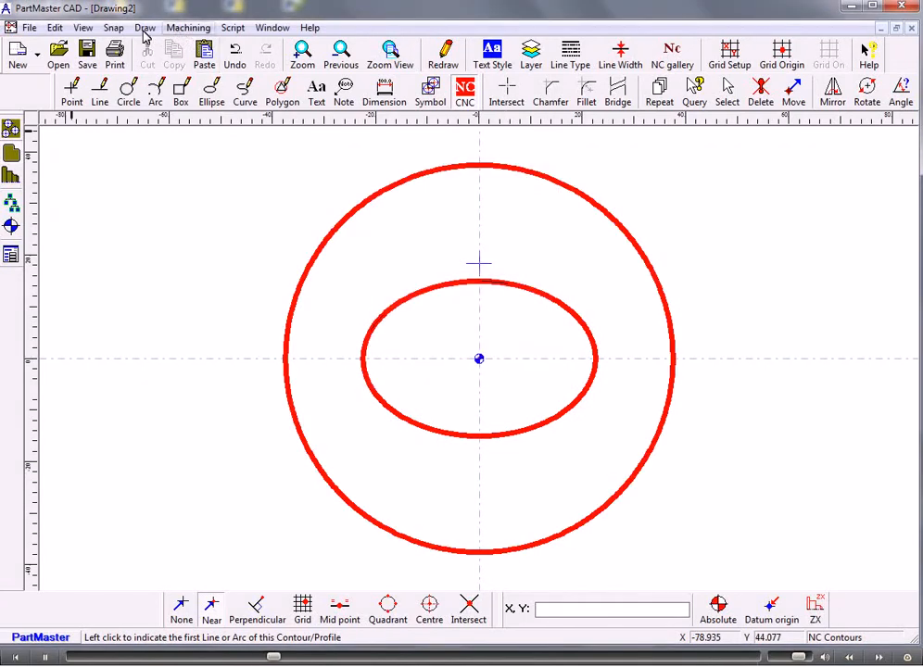
- Save the drawing as merge-1 and open the CAM machine setup
{"action": "left_click", "coordinate": [28, 27]}
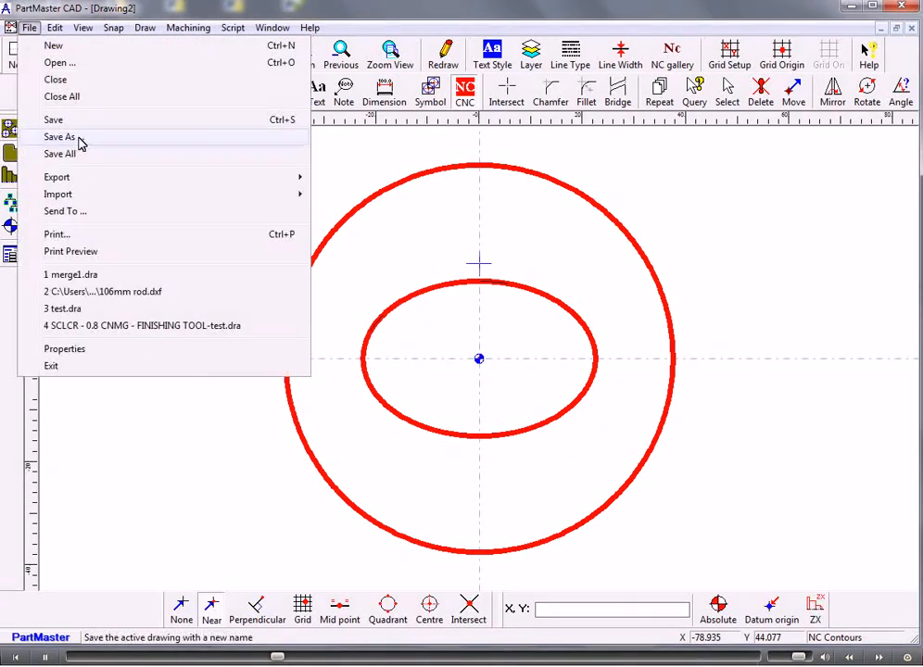
{"action": "left_click", "coordinate": [60, 136]}
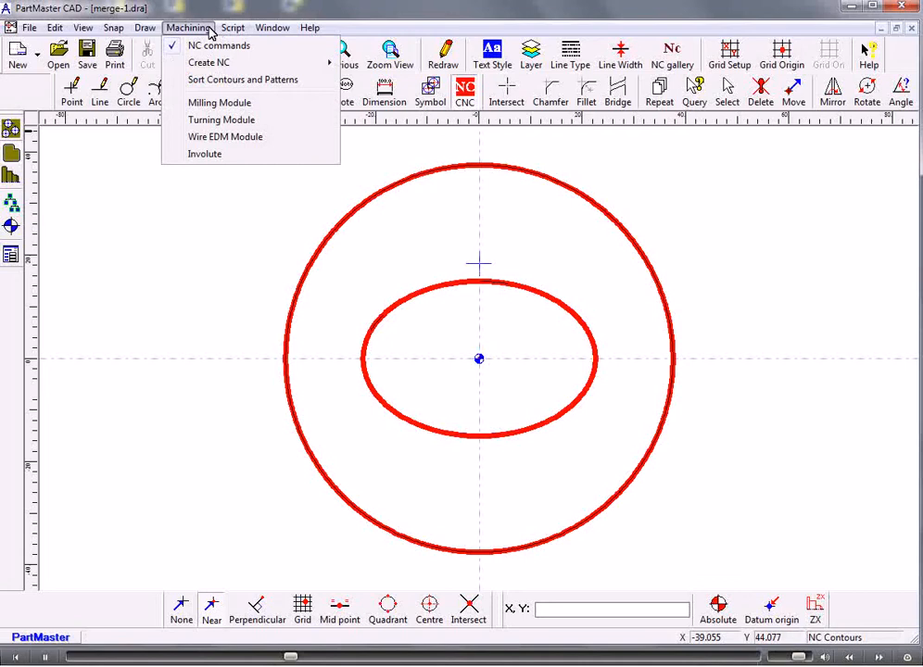
{"action": "left_click", "coordinate": [219, 102]}
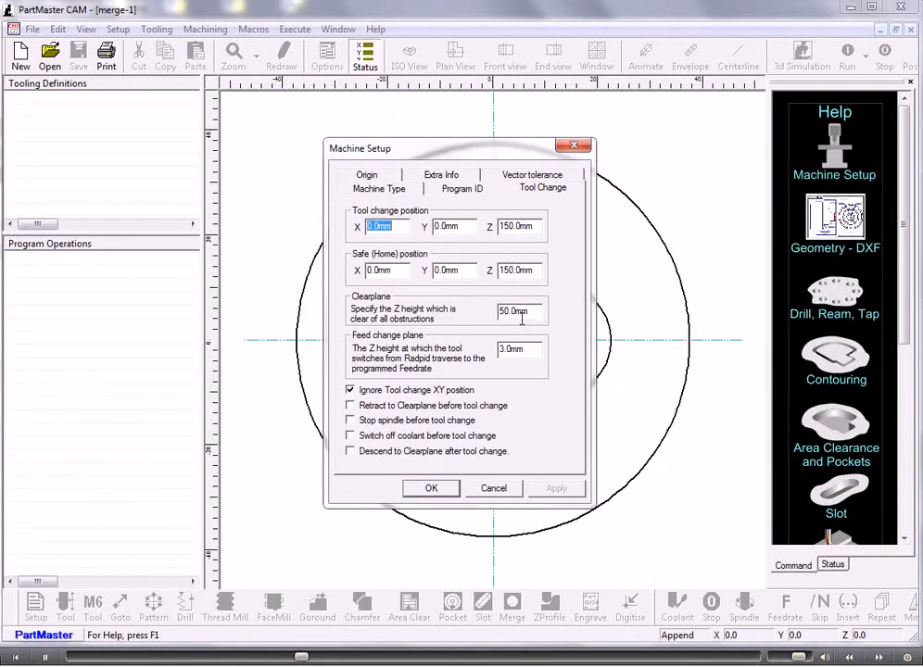
- Accept machine setup and define tool 1 as a 10 mm ball-nosed end mill
{"action": "left_click", "coordinate": [430, 489]}
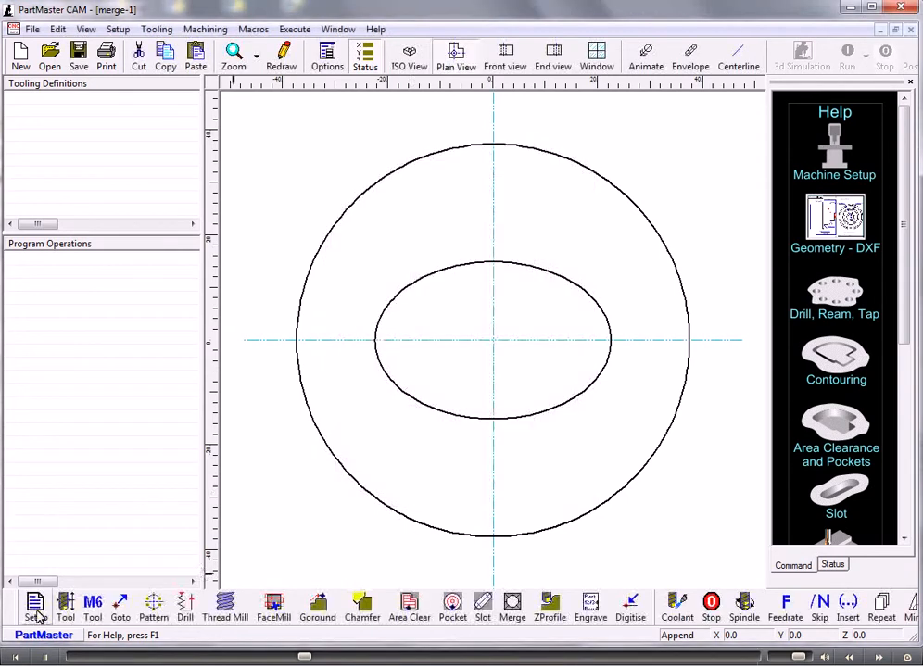
{"action": "left_click", "coordinate": [66, 607]}
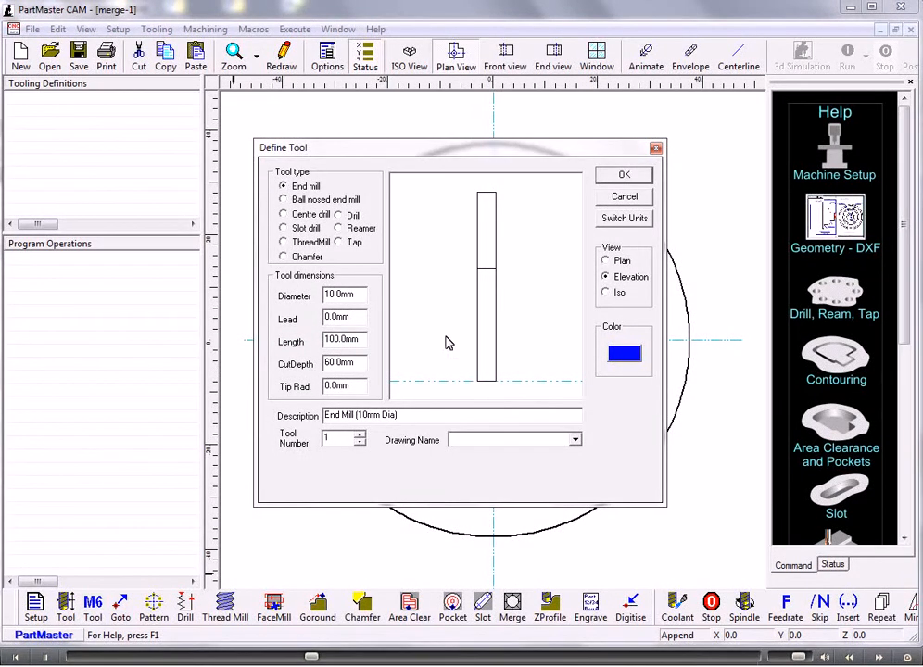
{"action": "triple_click", "coordinate": [339, 386]}
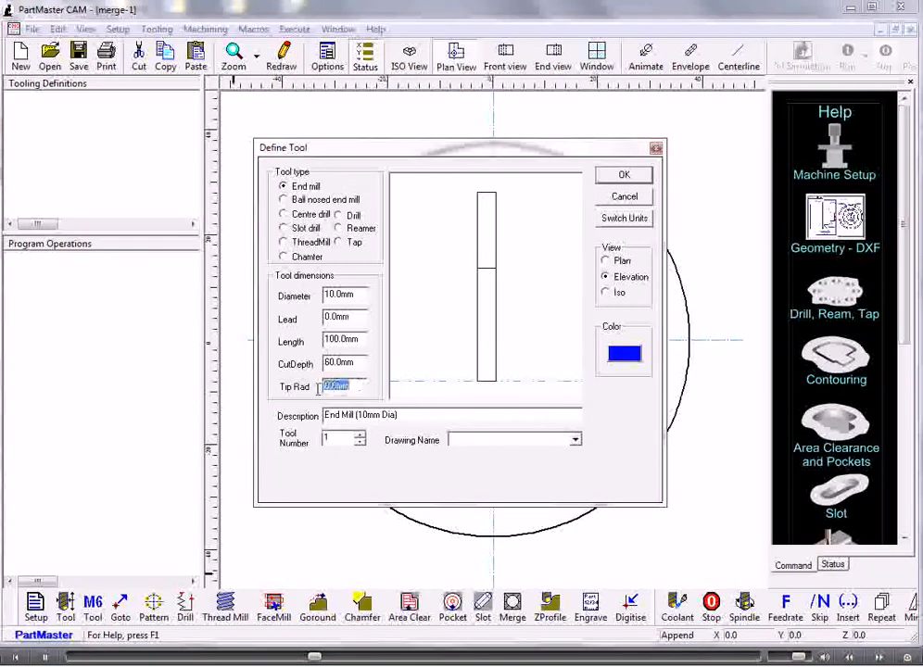
{"action": "type", "text": "2.0mm"}
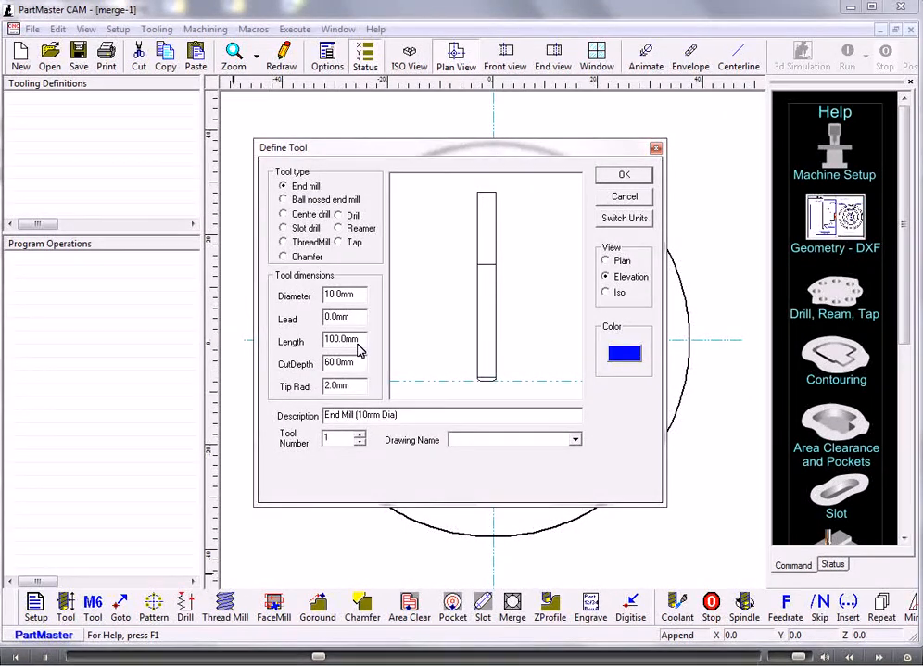
{"action": "left_click", "coordinate": [283, 199]}
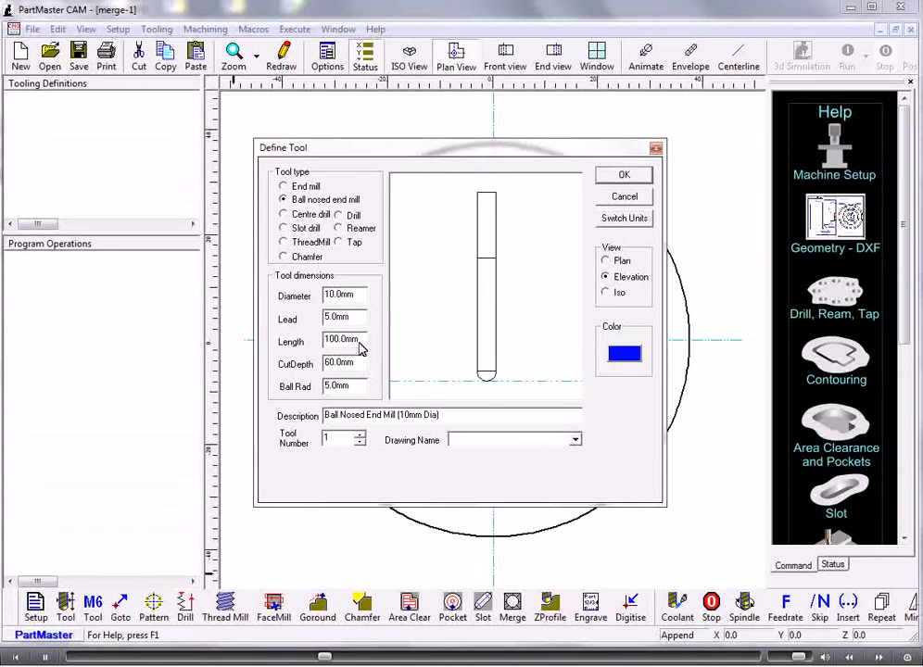
{"action": "triple_click", "coordinate": [341, 339]}
{"action": "type", "text": "65"}
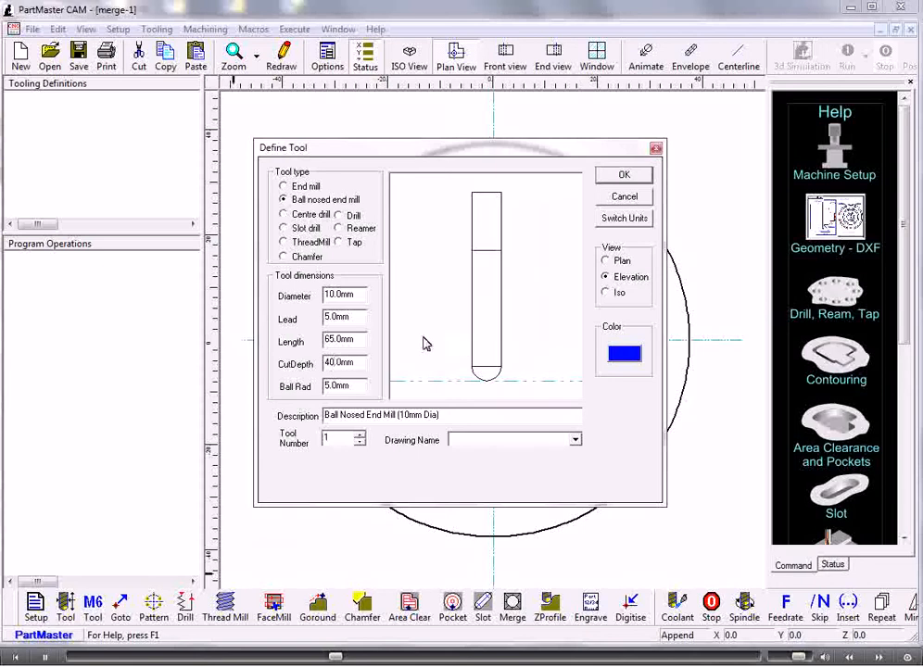
{"action": "left_click", "coordinate": [623, 174]}
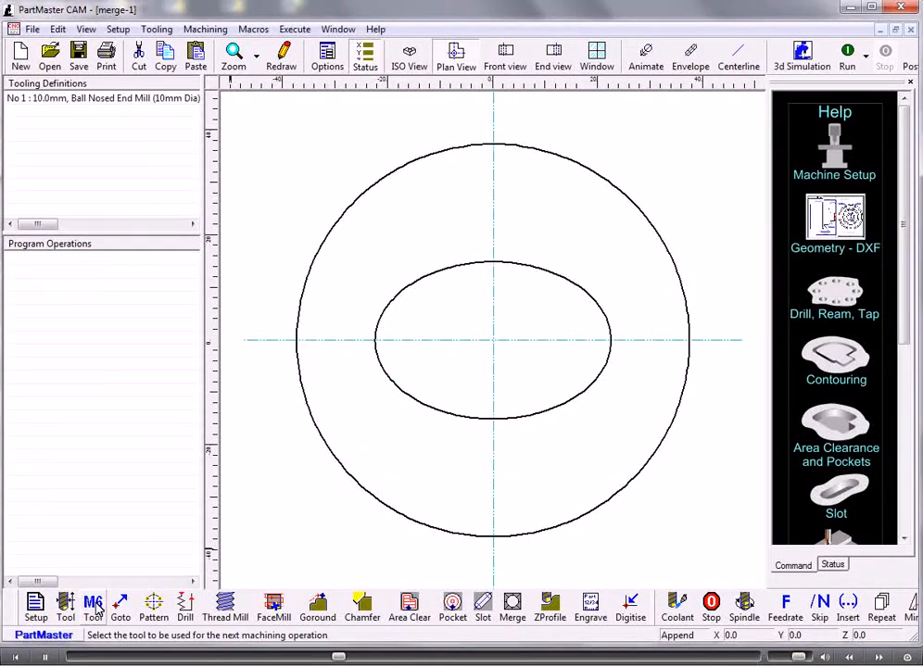
- Add an M6 tool-change operation selecting tool 1
{"action": "left_click", "coordinate": [66, 607]}
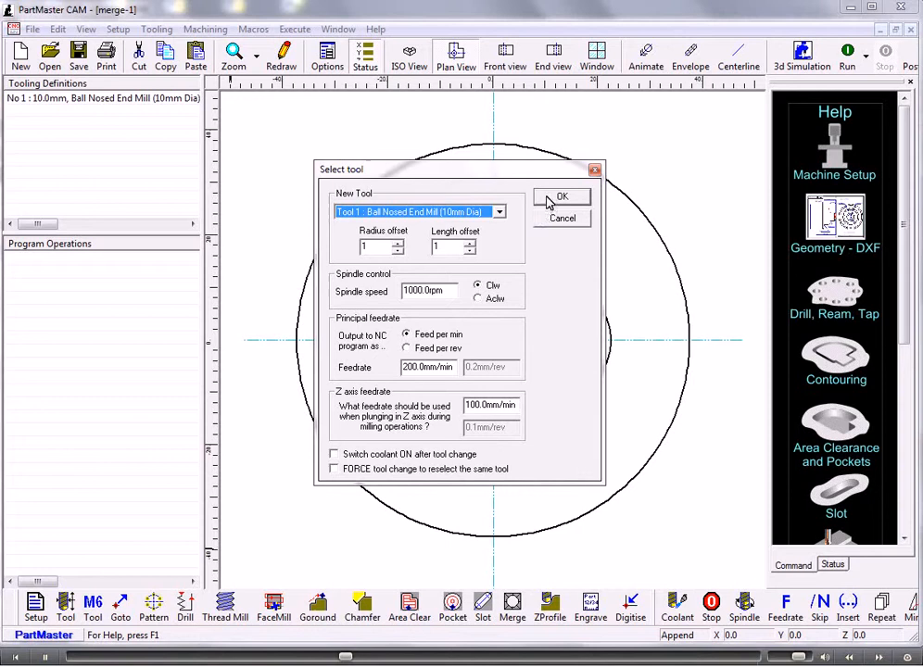
{"action": "left_click", "coordinate": [562, 197]}
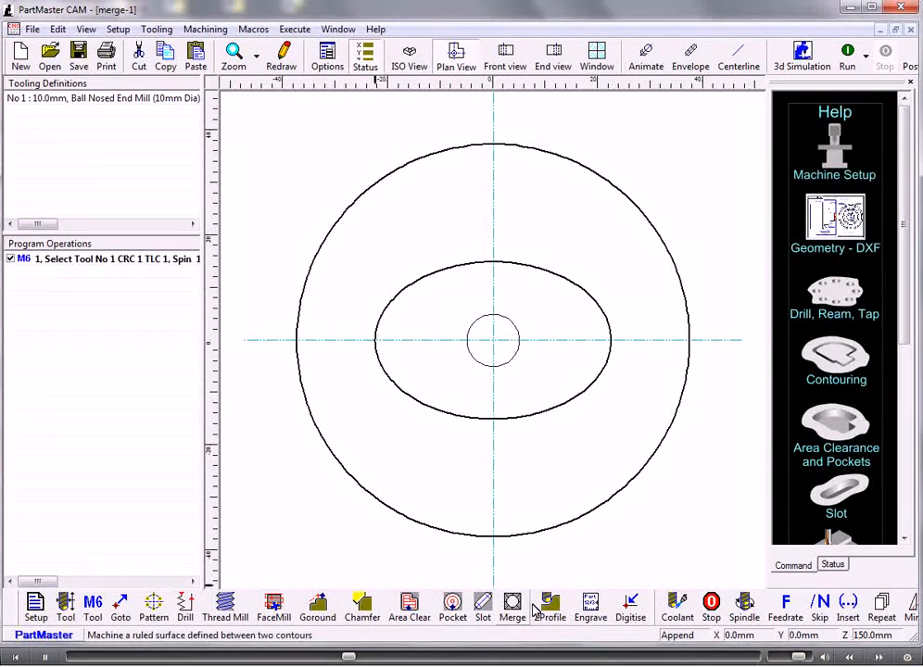
{"action": "left_click", "coordinate": [513, 607]}
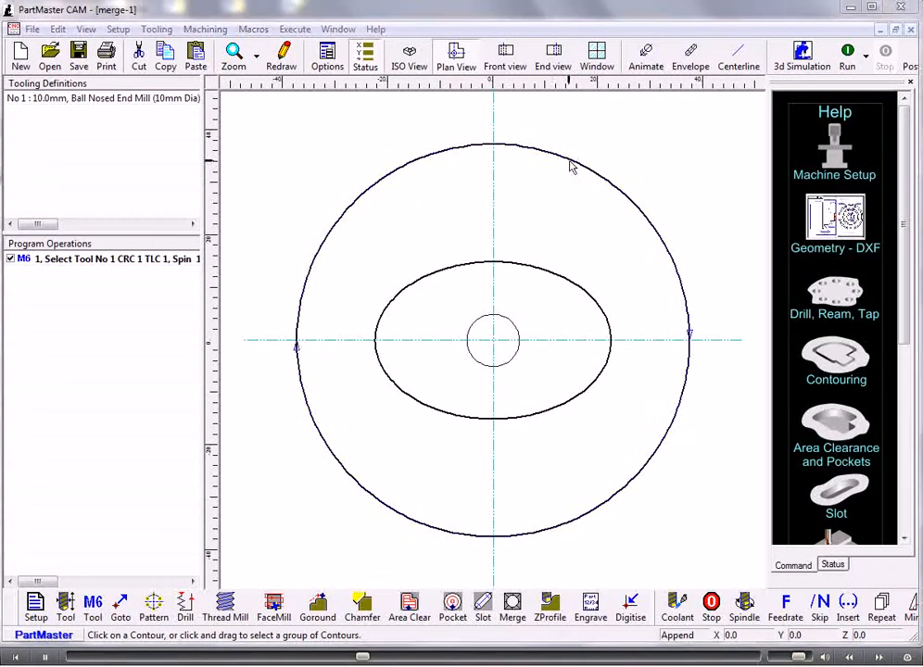
- Merge Con_0 to Con_1 with bottom Z -35 and 5 intermediate contours
{"action": "left_click", "coordinate": [513, 607]}
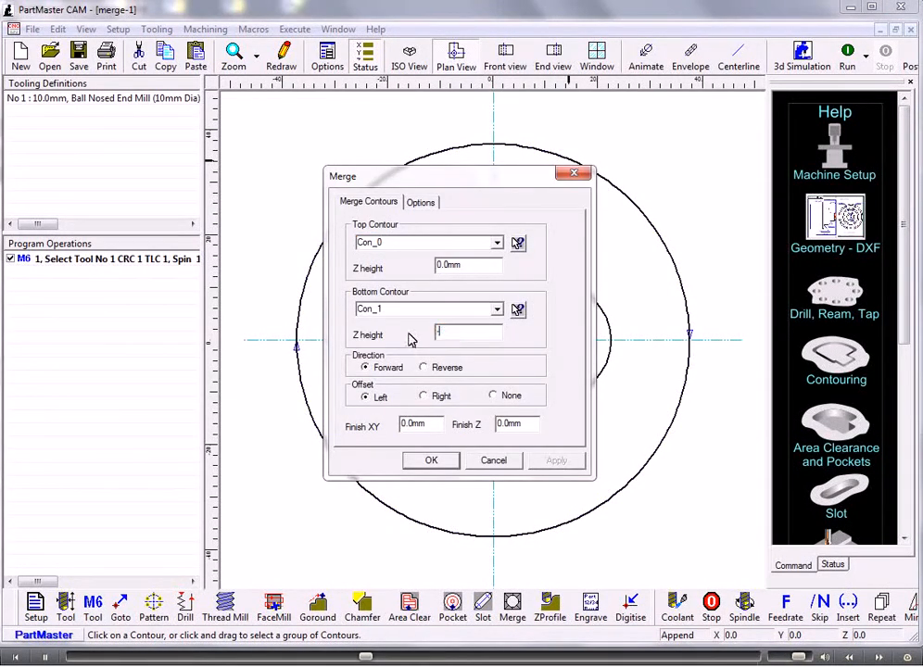
{"action": "type", "text": "-35"}
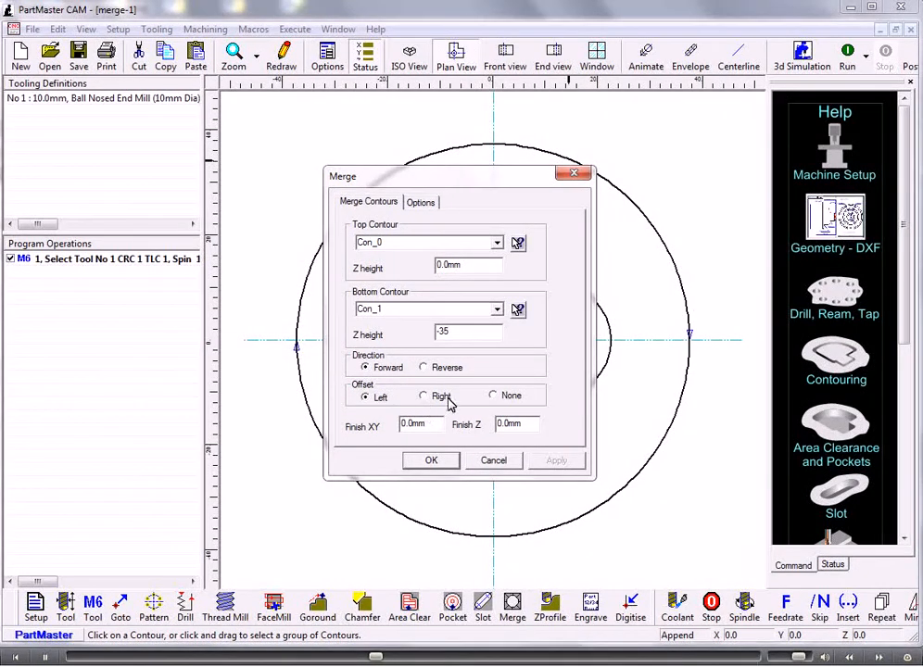
{"action": "mouse_move", "coordinate": [464, 319]}
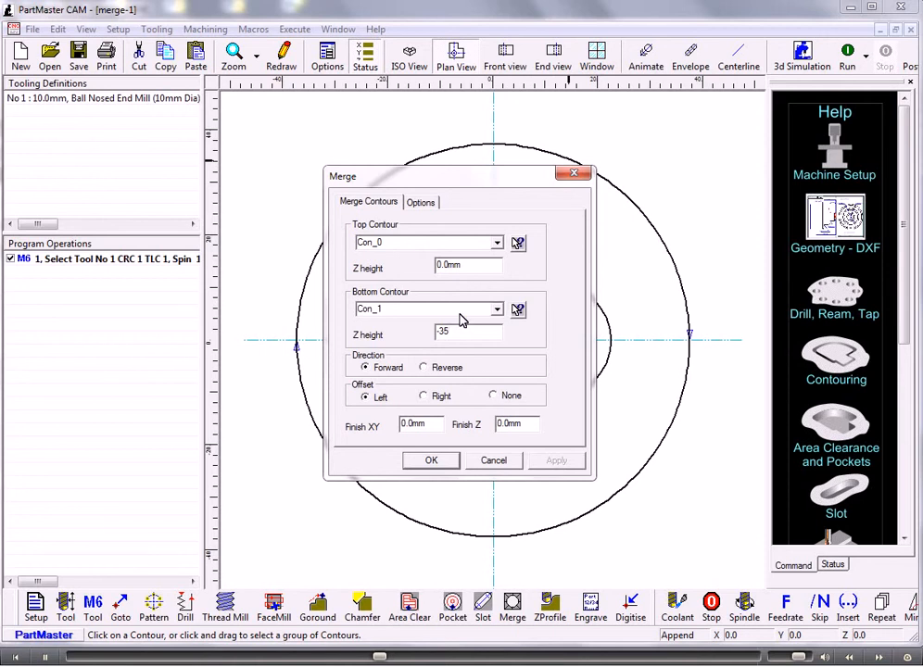
{"action": "left_click", "coordinate": [421, 202]}
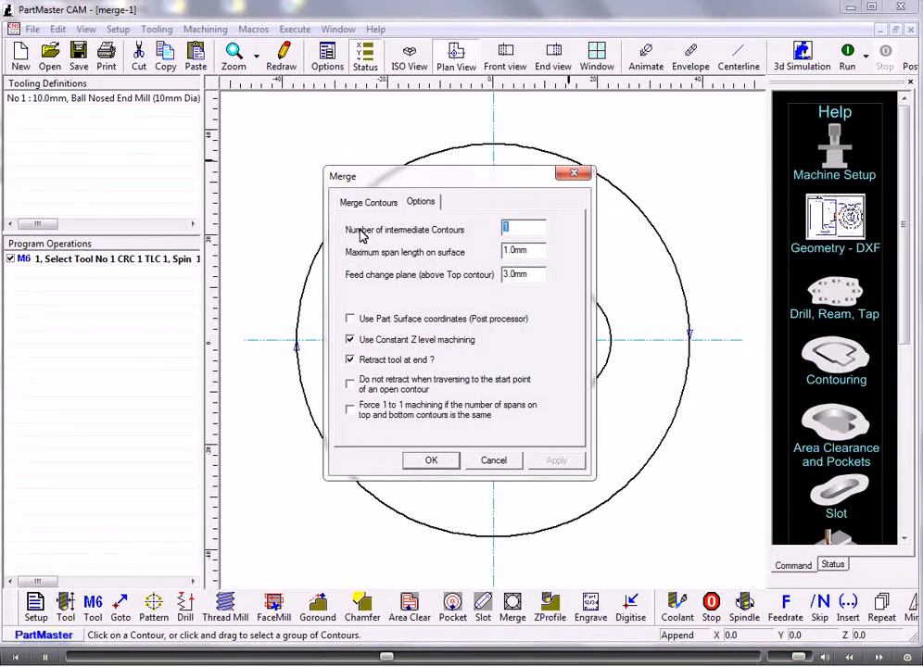
{"action": "mouse_move", "coordinate": [441, 349]}
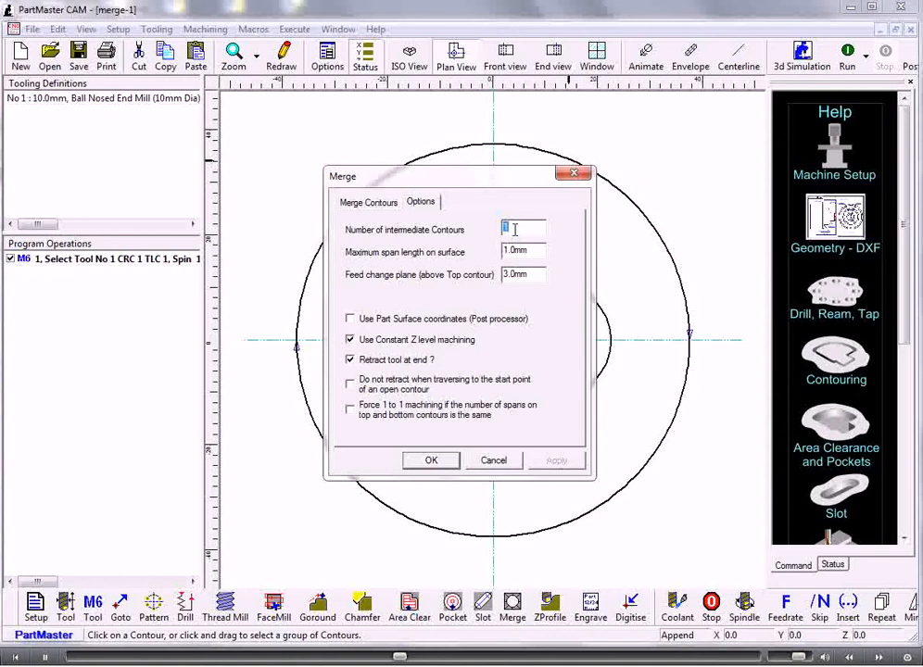
{"action": "type", "text": "5"}
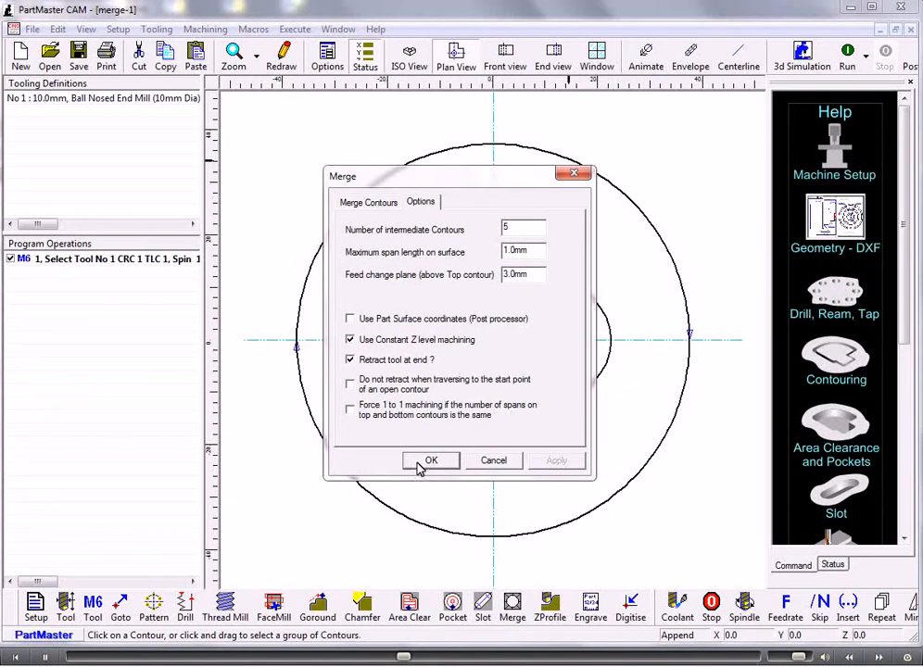
{"action": "left_click", "coordinate": [431, 460]}
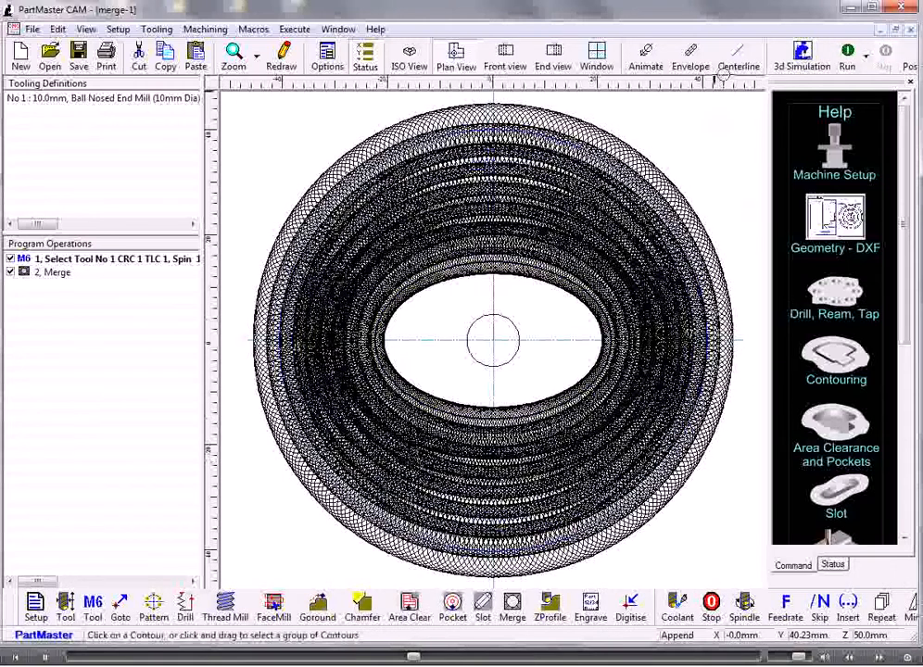
{"action": "left_click", "coordinate": [847, 50]}
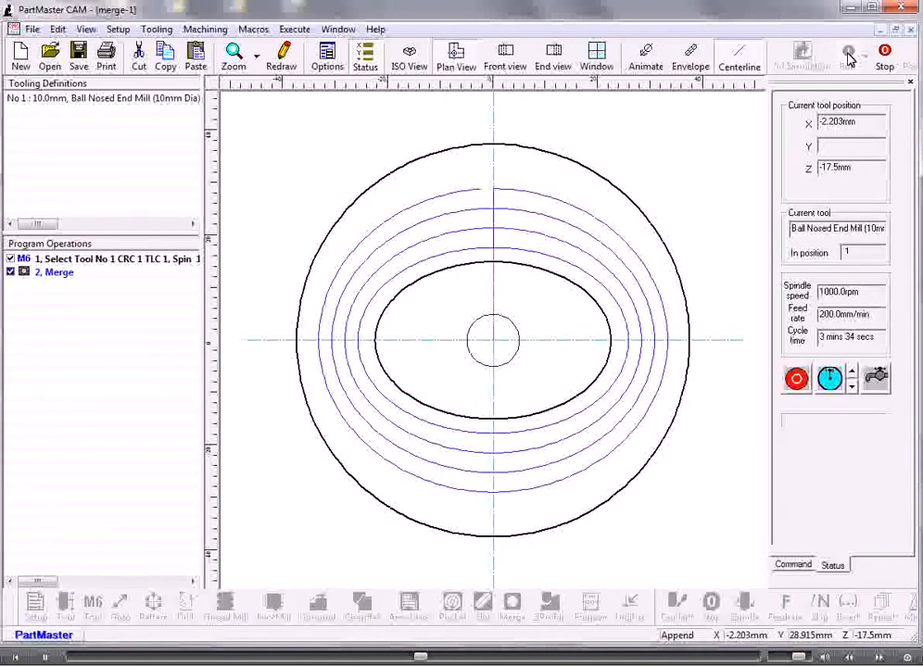
- Simulate the Merge toolpath, switch to ISO view, and run it again
{"action": "left_click", "coordinate": [846, 53]}
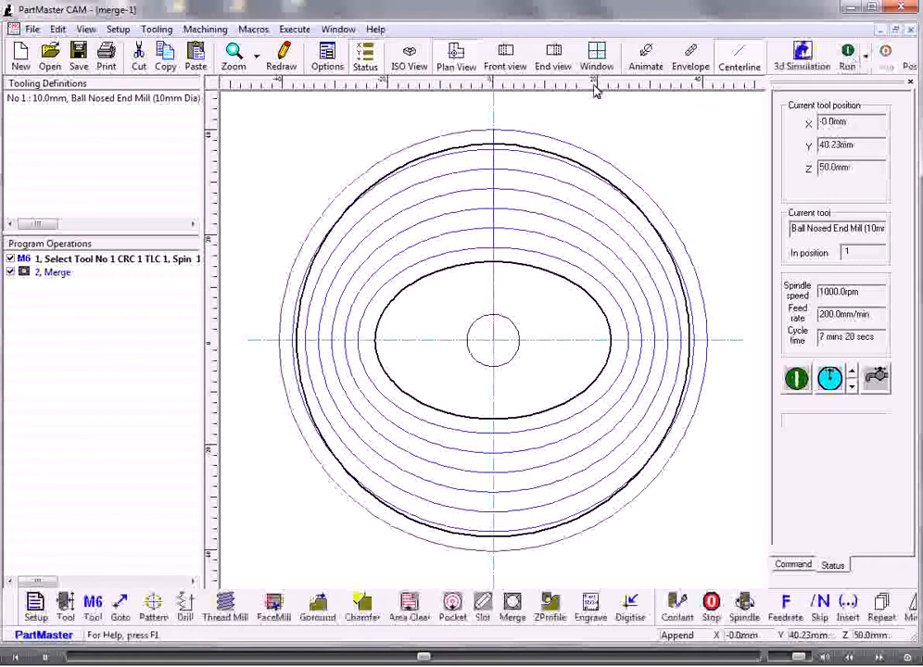
{"action": "left_click", "coordinate": [800, 54]}
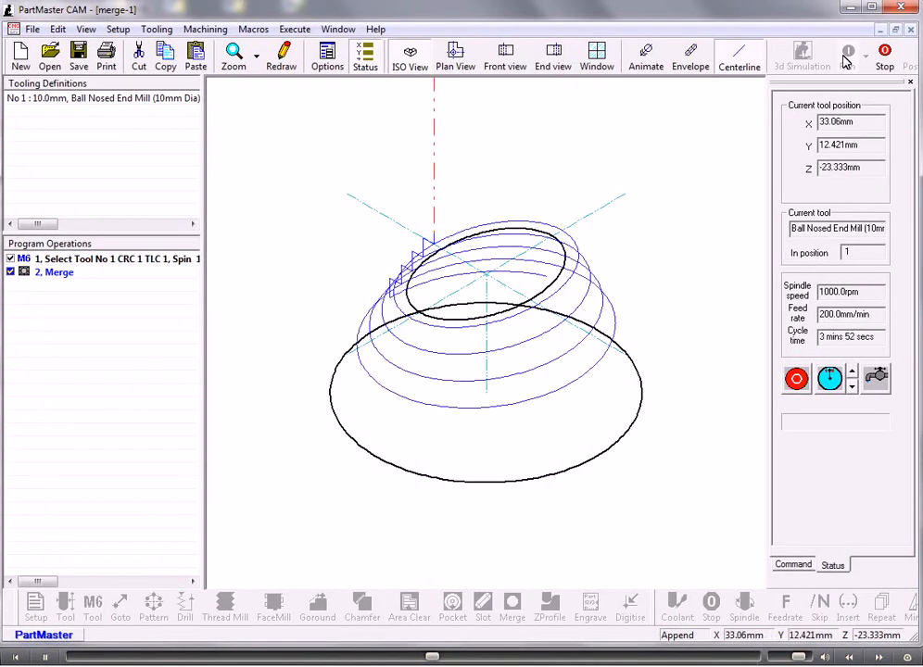
{"action": "left_click", "coordinate": [846, 54]}
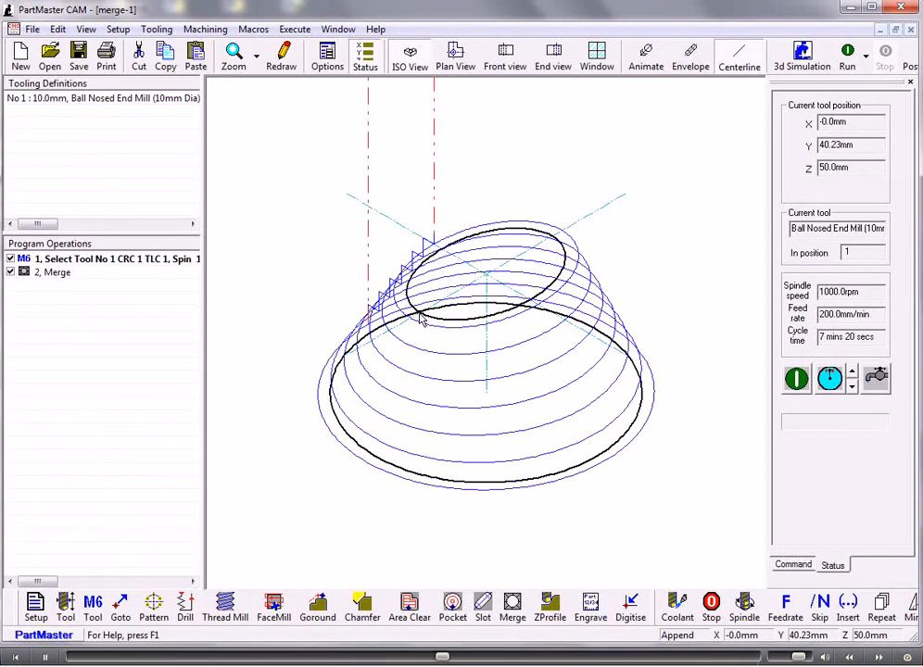
{"action": "mouse_move", "coordinate": [305, 380]}
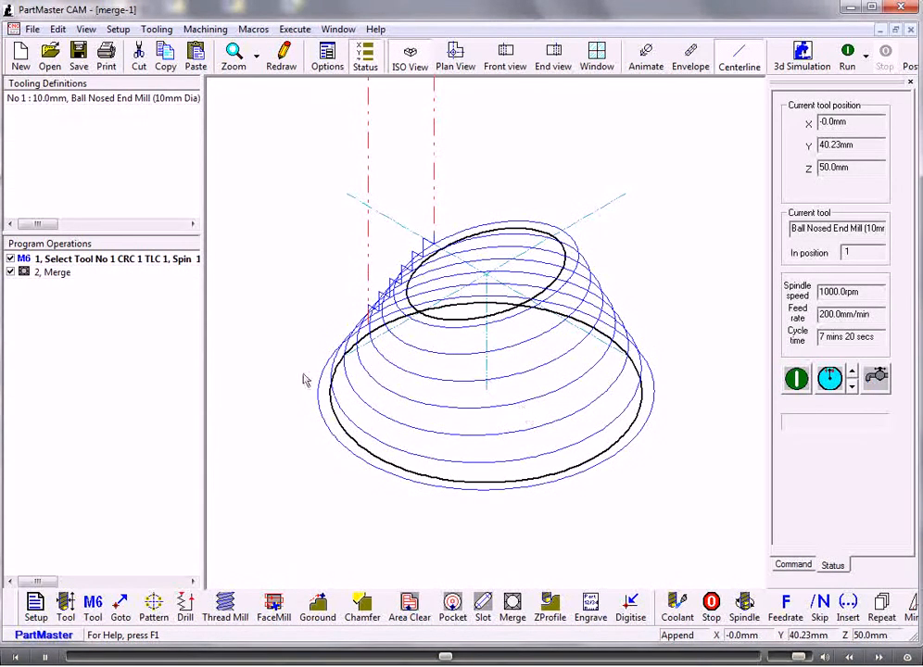
- Edit the Merge operation to 20 intermediate contours with constant Z machining off
{"action": "double_click", "coordinate": [53, 271]}
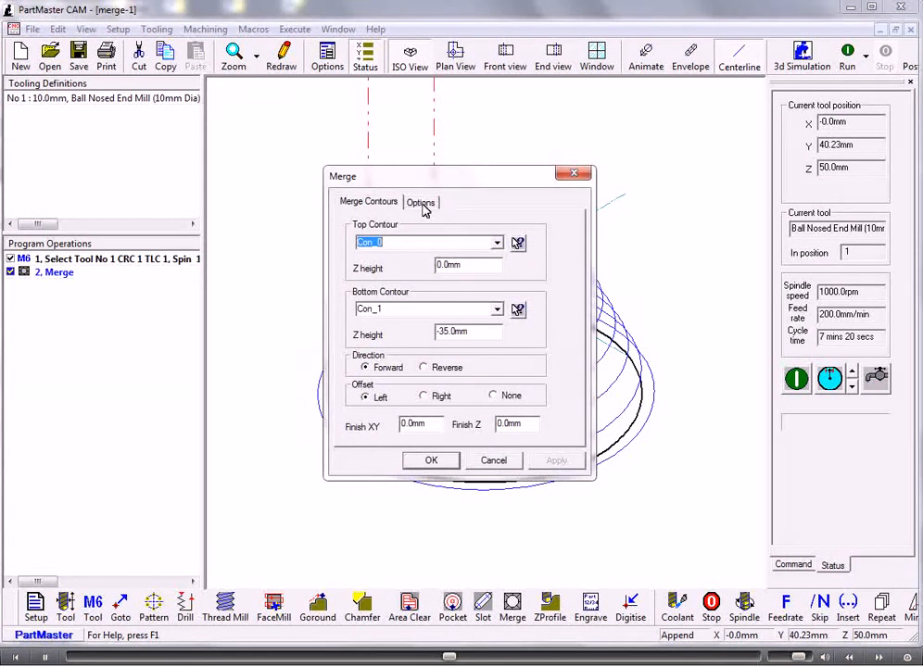
{"action": "left_click", "coordinate": [421, 201]}
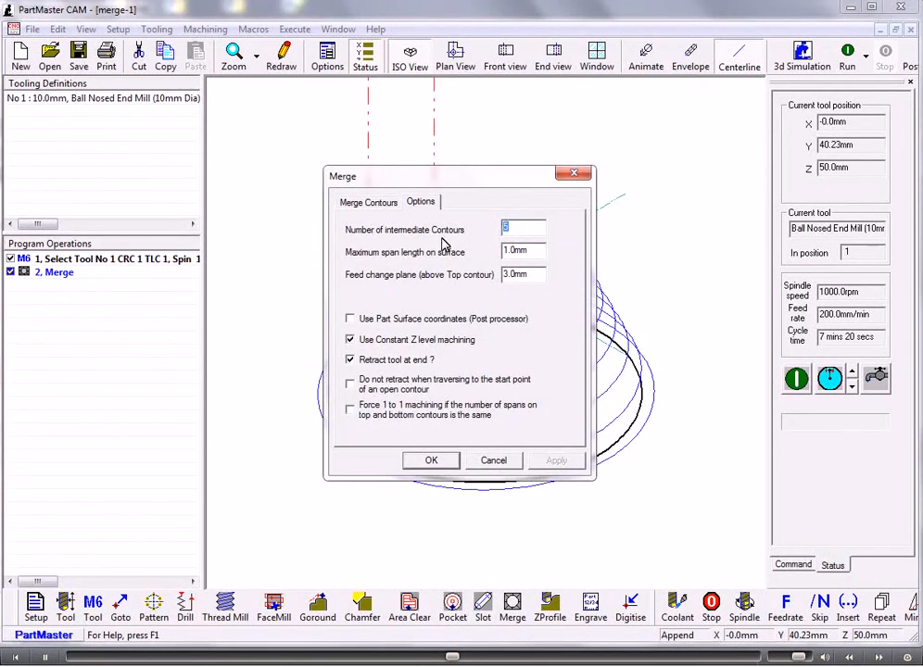
{"action": "left_click", "coordinate": [430, 461]}
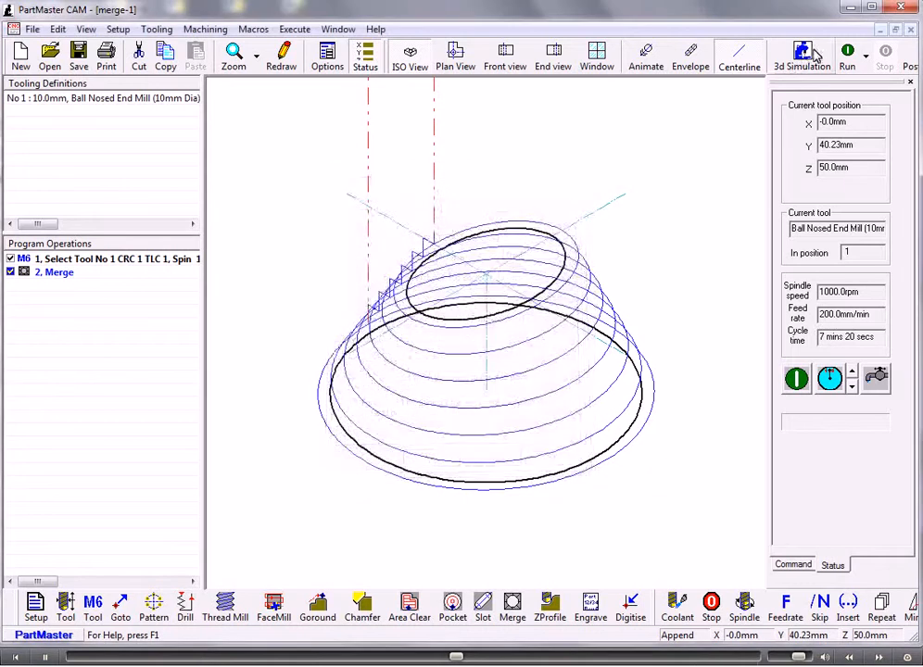
{"action": "left_click", "coordinate": [846, 53]}
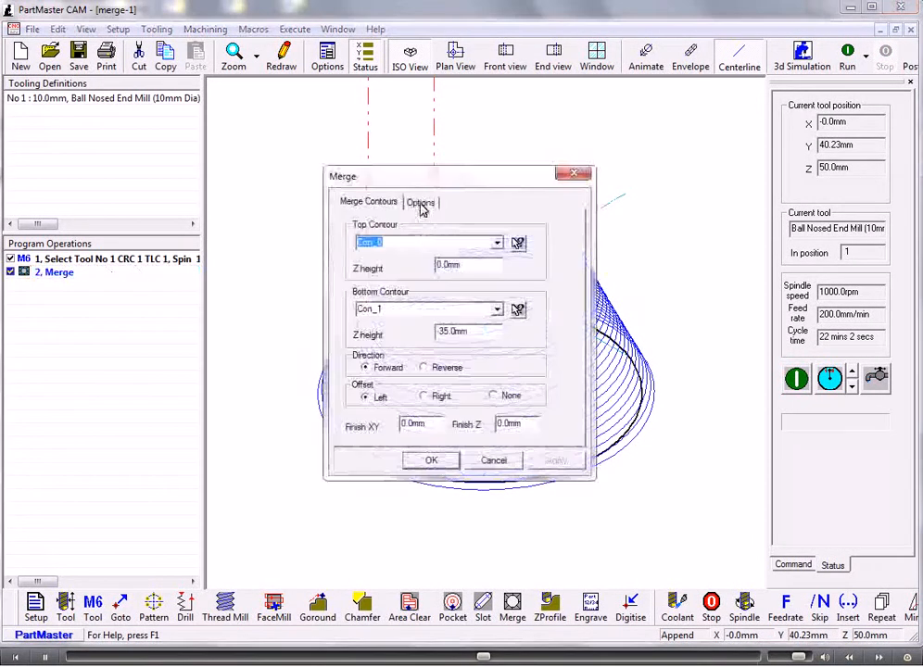
{"action": "left_click", "coordinate": [420, 201]}
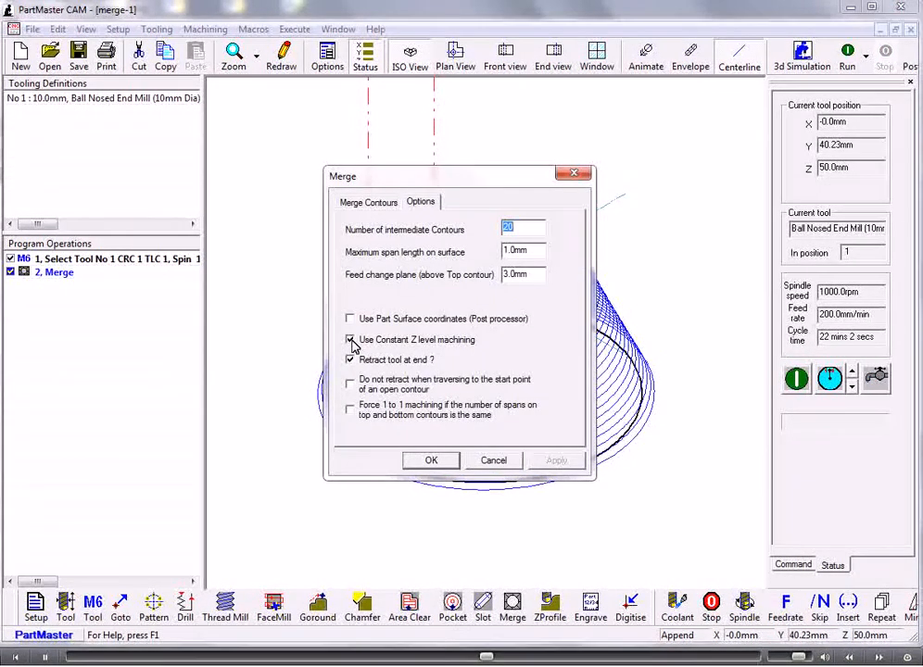
{"action": "left_click", "coordinate": [350, 339]}
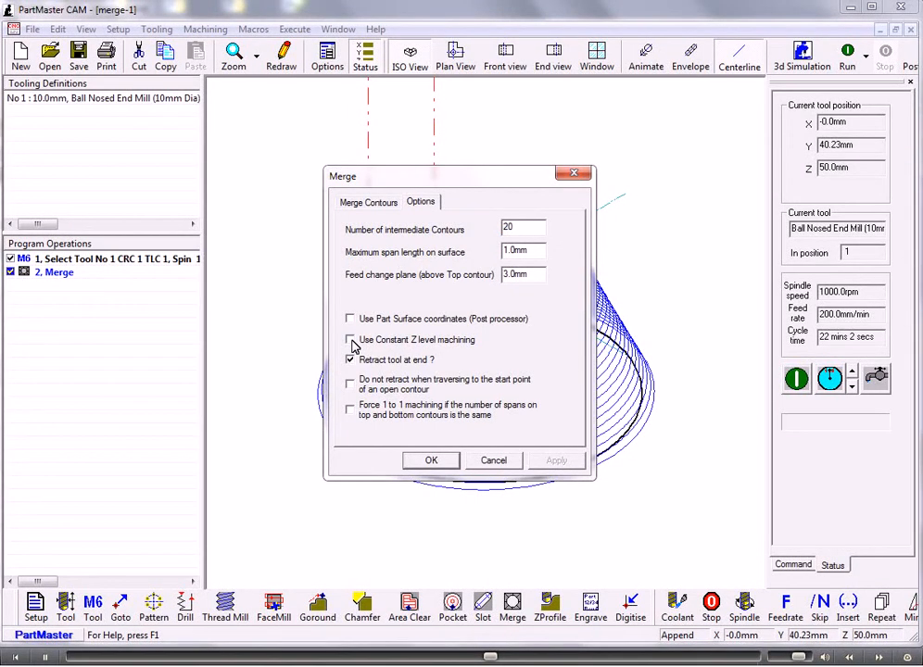
{"action": "left_click", "coordinate": [430, 461]}
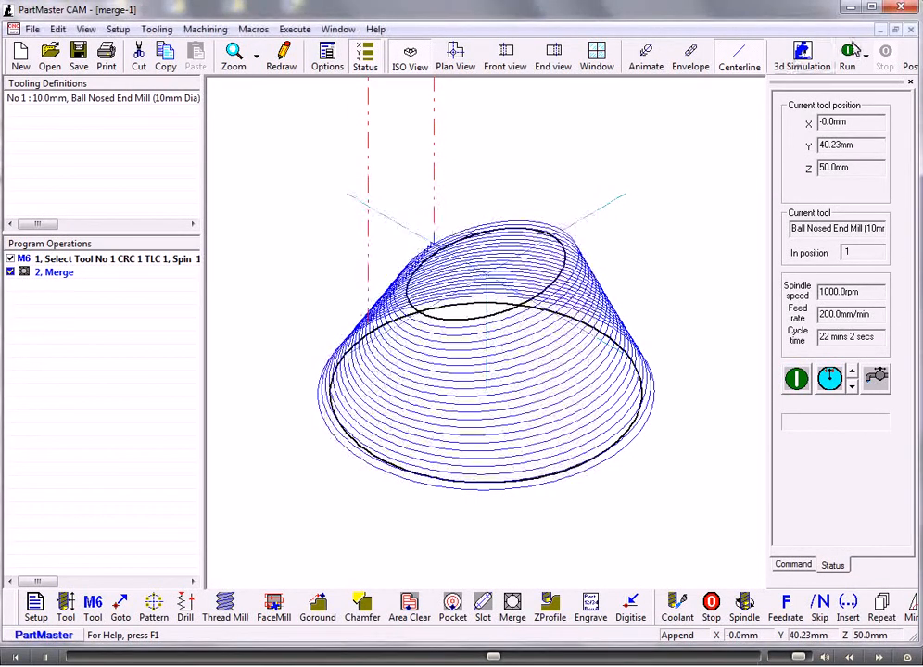
- Run the up-down Merge simulation at higher speed with centerline display until finished
{"action": "left_click", "coordinate": [846, 51]}
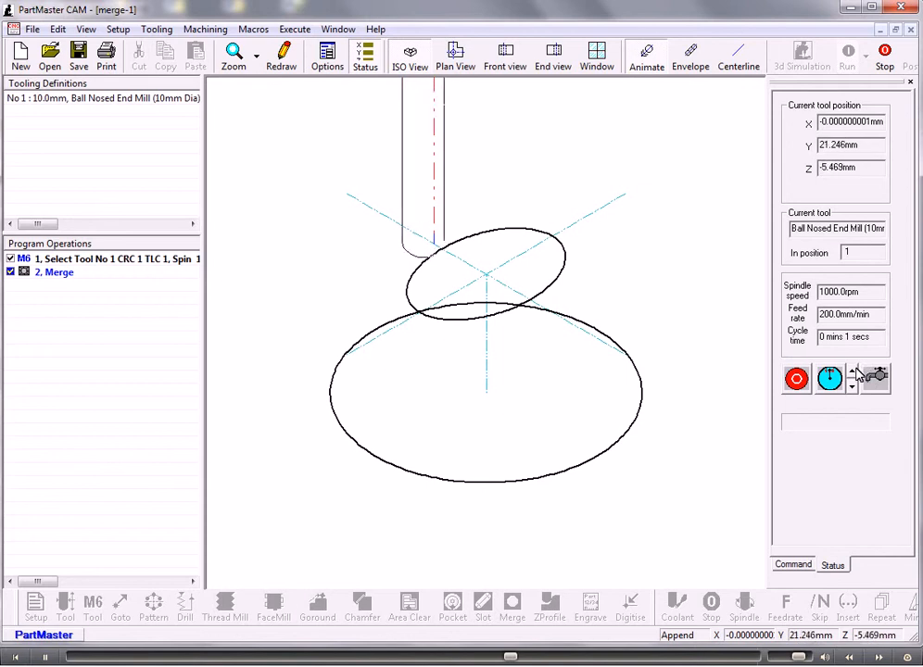
{"action": "left_click", "coordinate": [876, 378]}
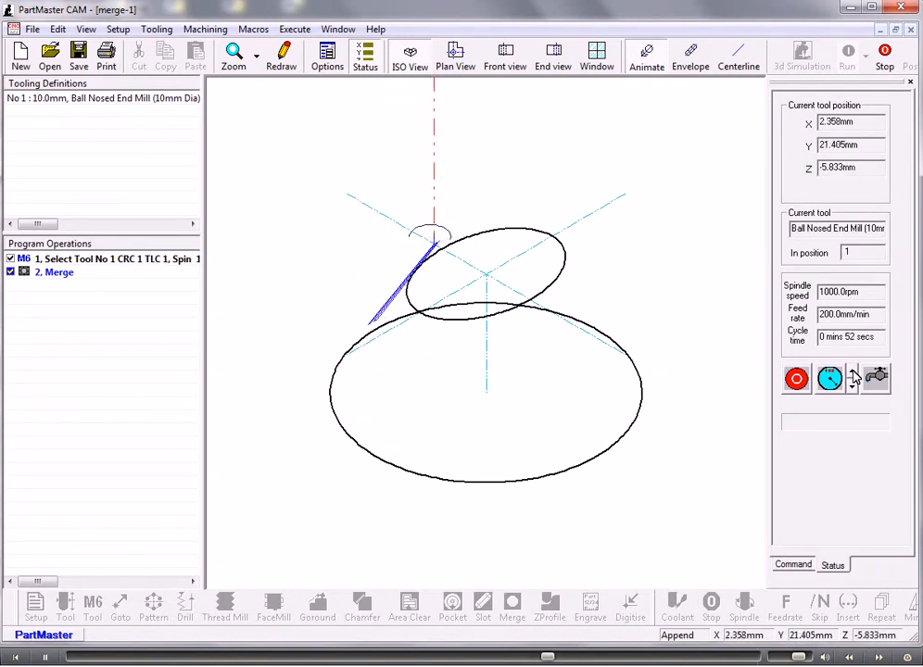
{"action": "left_click", "coordinate": [876, 378]}
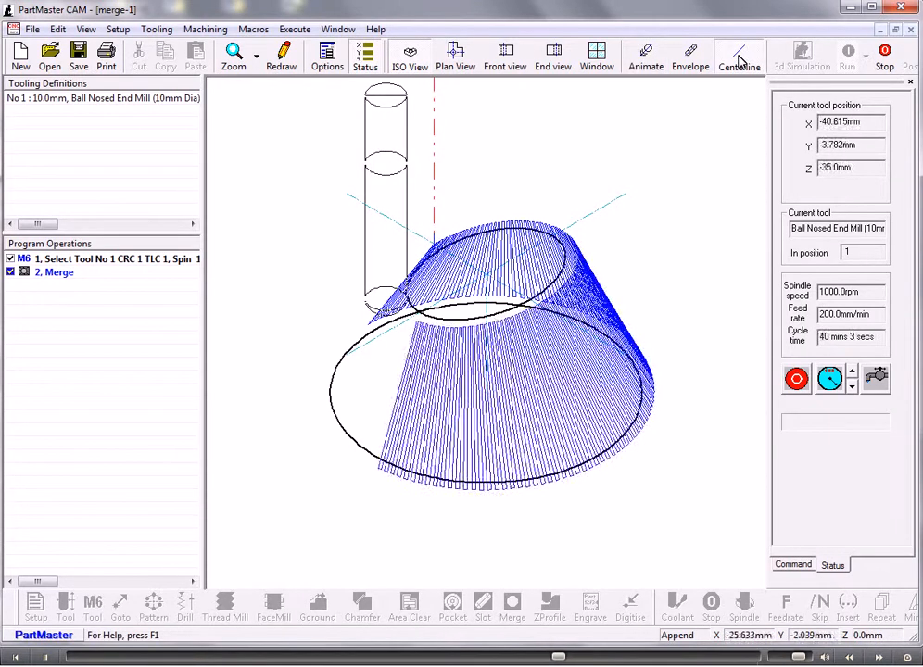
{"action": "left_click", "coordinate": [846, 53]}
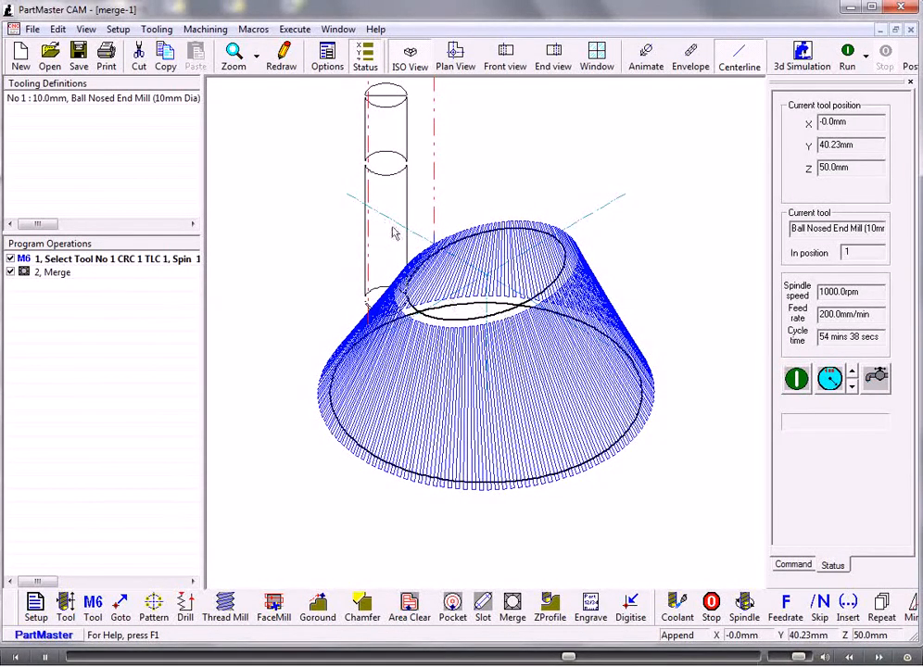
{"action": "mouse_move", "coordinate": [54, 276]}
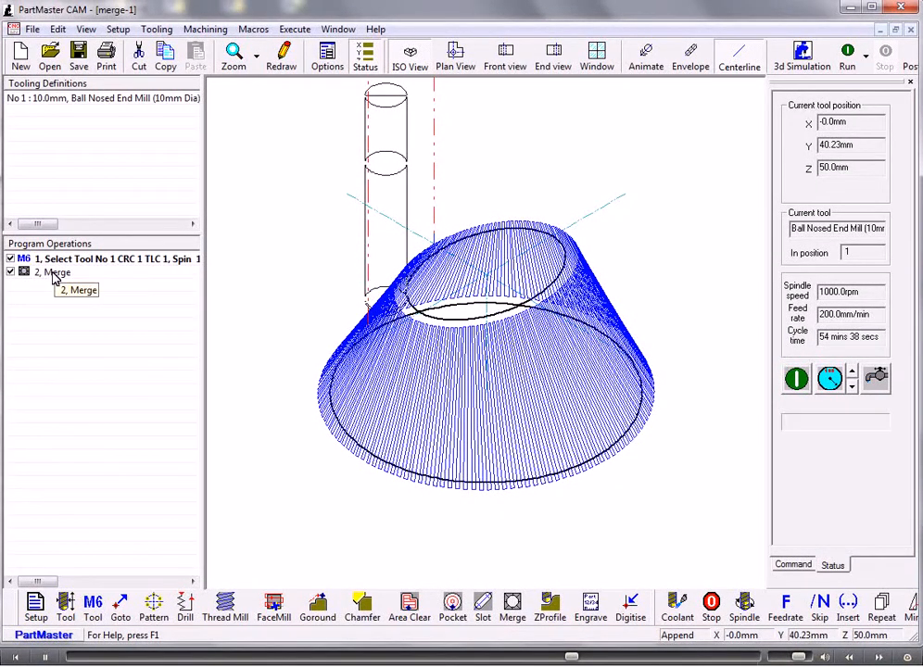
- Give the Merge operation a right tool offset and simulate the toolpath
{"action": "double_click", "coordinate": [59, 272]}
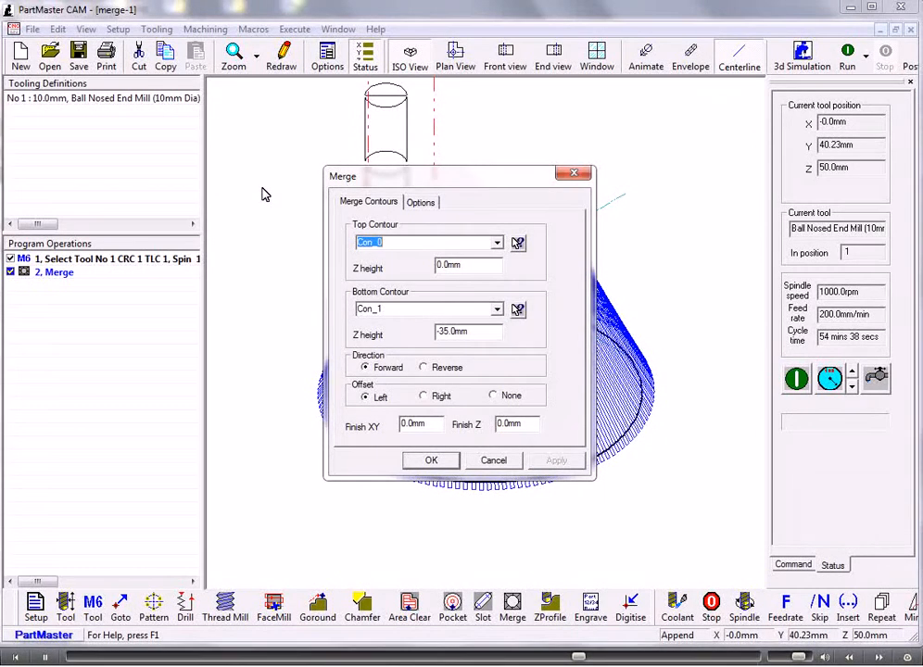
{"action": "mouse_move", "coordinate": [426, 400]}
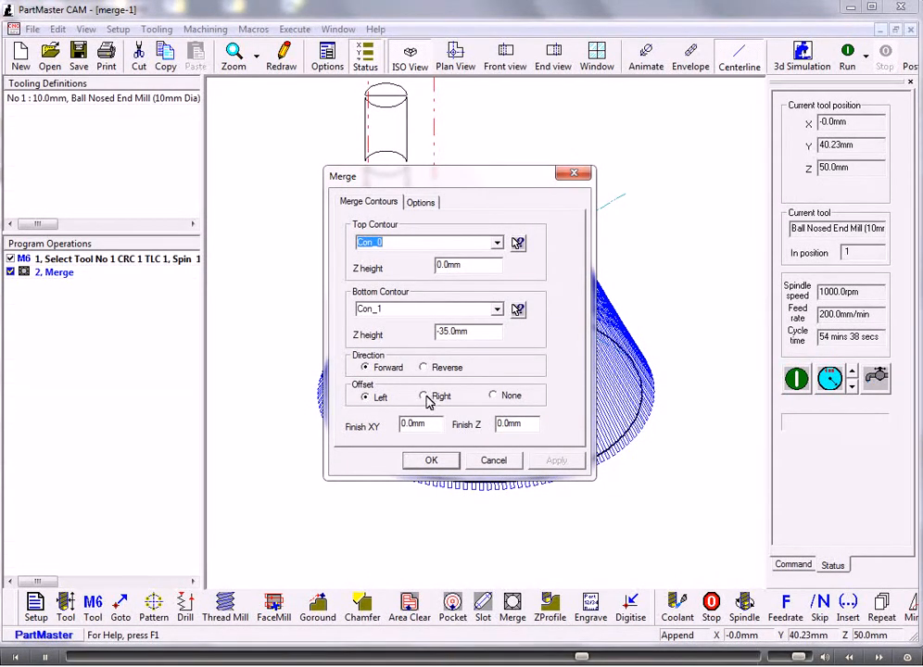
{"action": "left_click", "coordinate": [431, 461]}
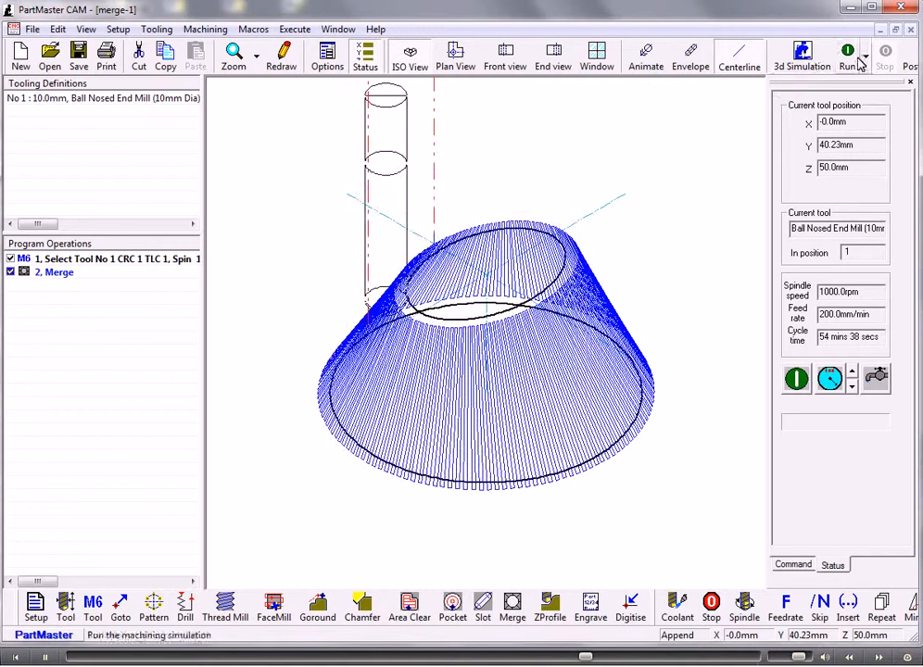
{"action": "left_click", "coordinate": [848, 54]}
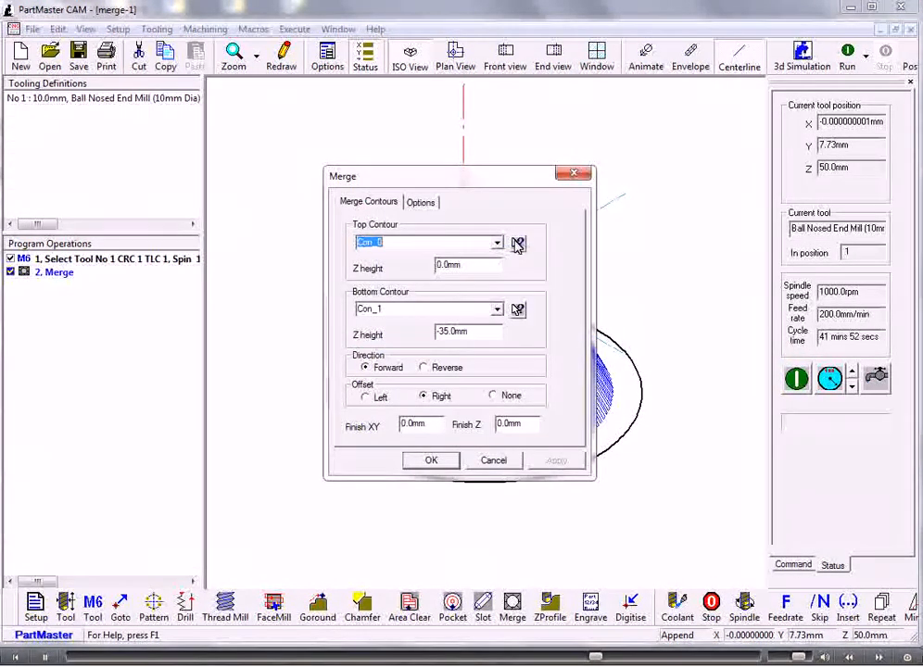
- Set Con_1 as top contour and Con_0 as bottom contour, then simulate
{"action": "left_click", "coordinate": [496, 243]}
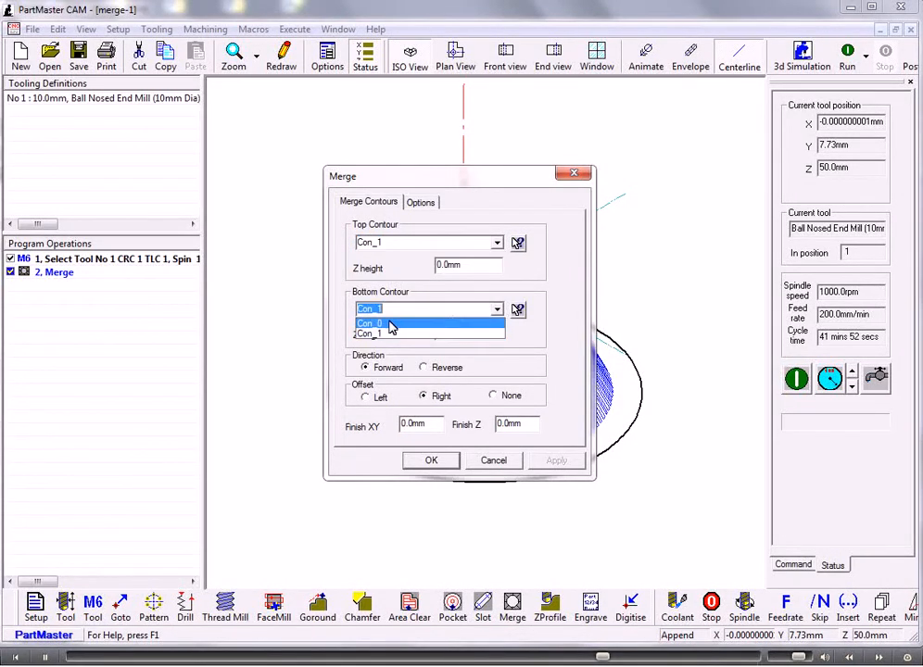
{"action": "left_click", "coordinate": [431, 461]}
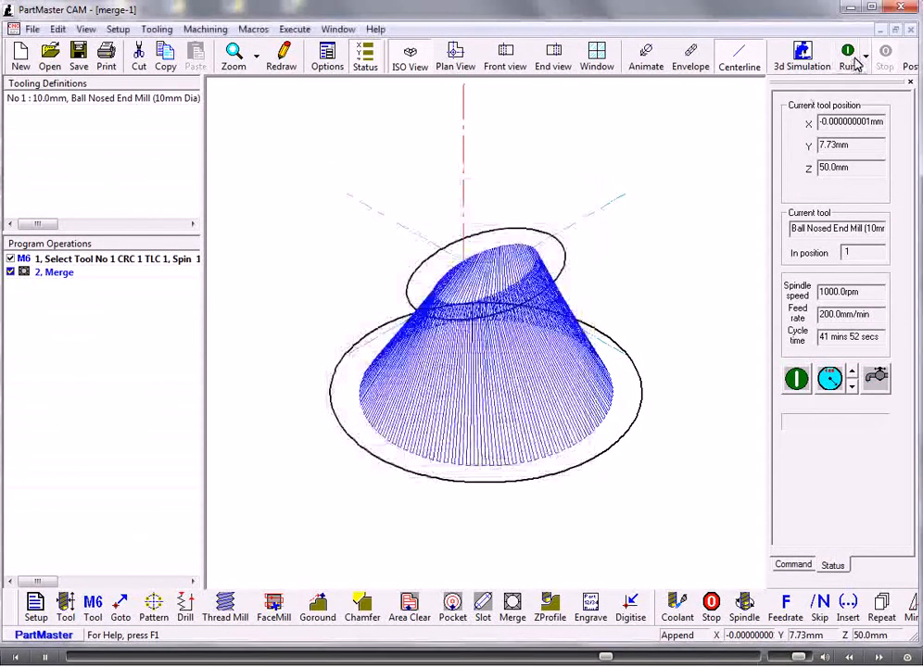
{"action": "left_click", "coordinate": [847, 53]}
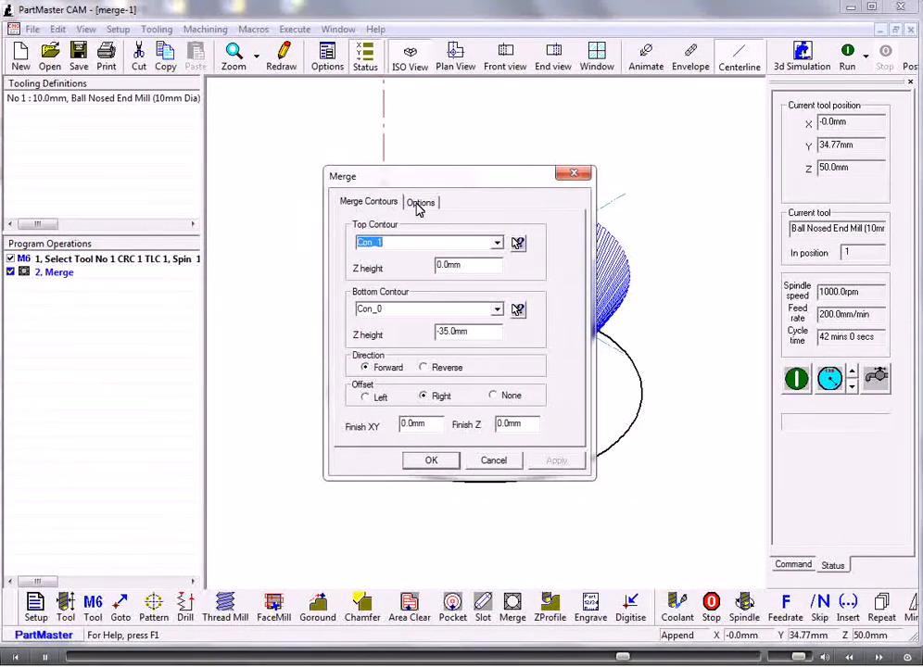
{"action": "left_click", "coordinate": [421, 202]}
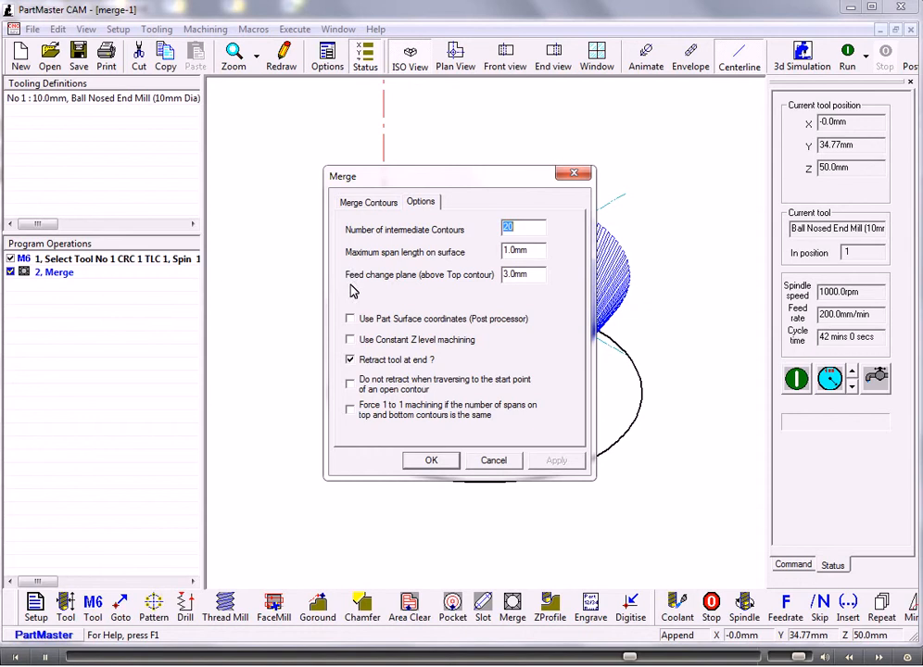
{"action": "mouse_move", "coordinate": [353, 262]}
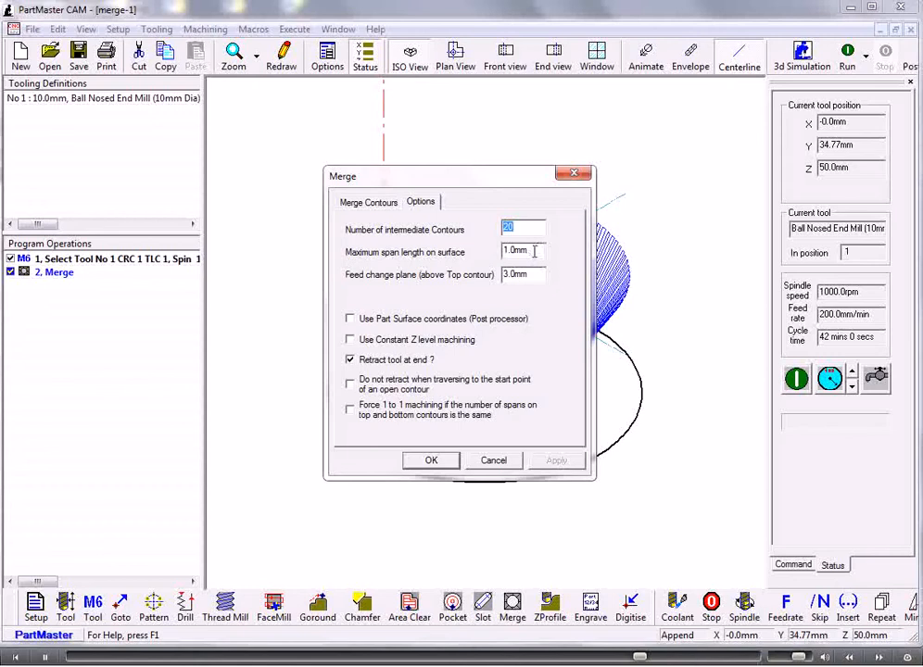
{"action": "triple_click", "coordinate": [517, 251]}
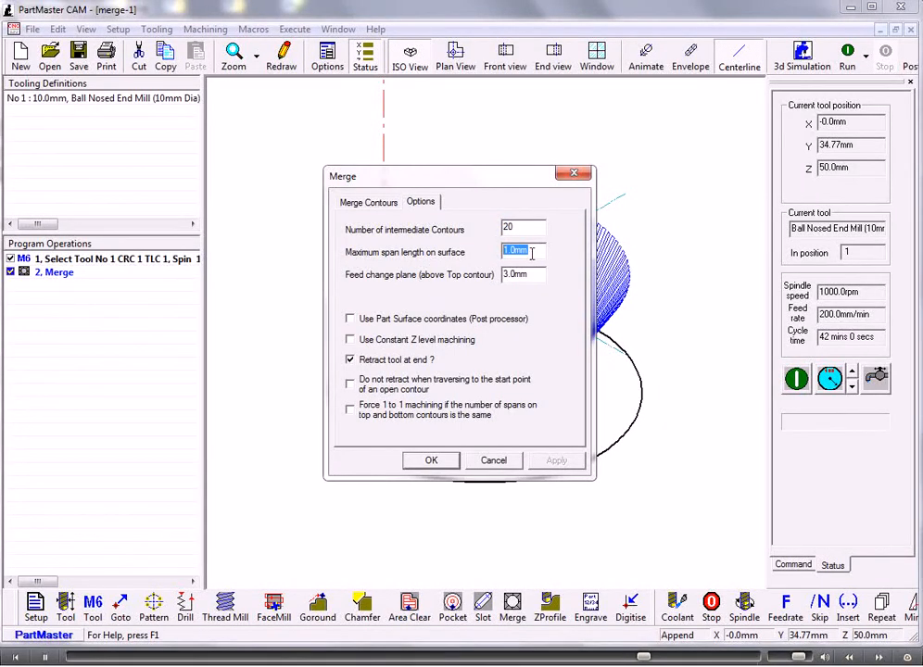
{"action": "mouse_move", "coordinate": [498, 443]}
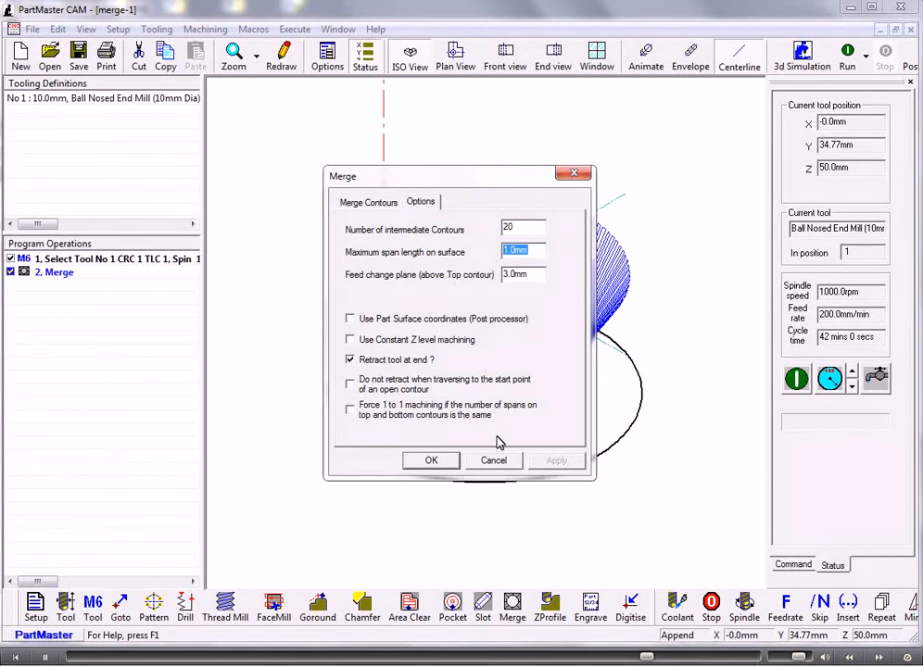
{"action": "left_click", "coordinate": [431, 460]}
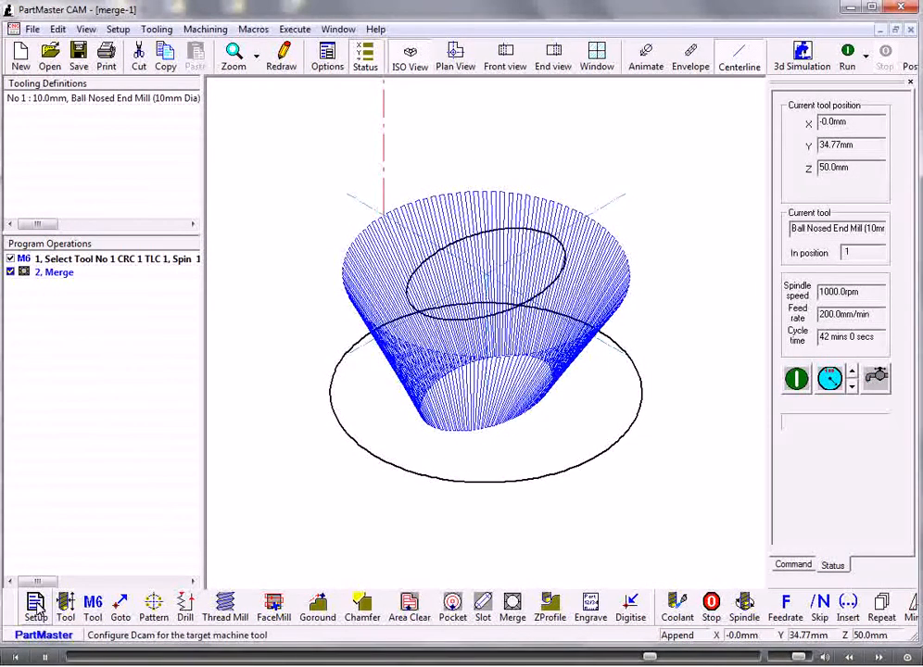
{"action": "left_click", "coordinate": [35, 607]}
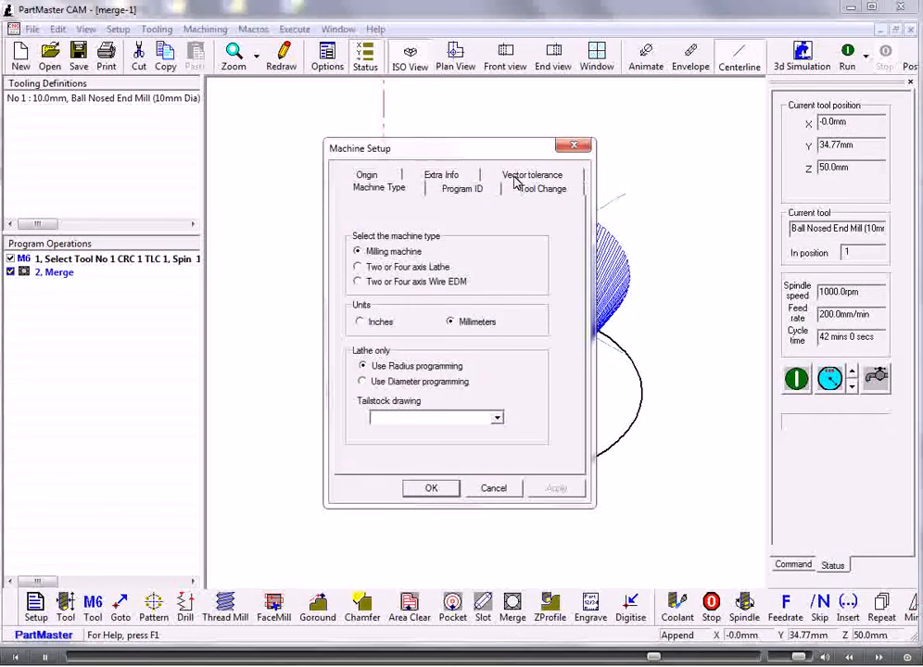
{"action": "left_click", "coordinate": [532, 181]}
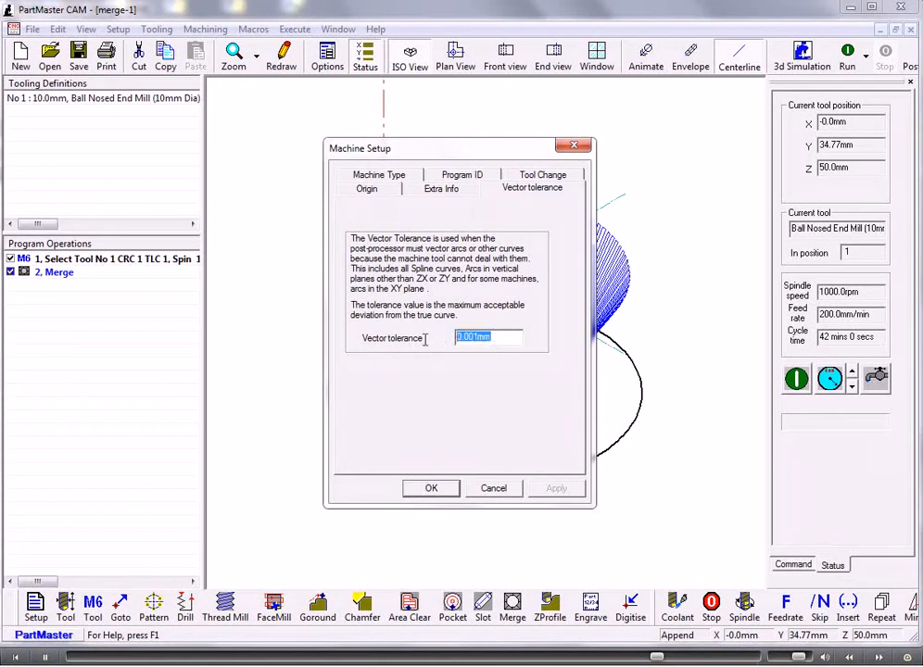
{"action": "mouse_move", "coordinate": [434, 363]}
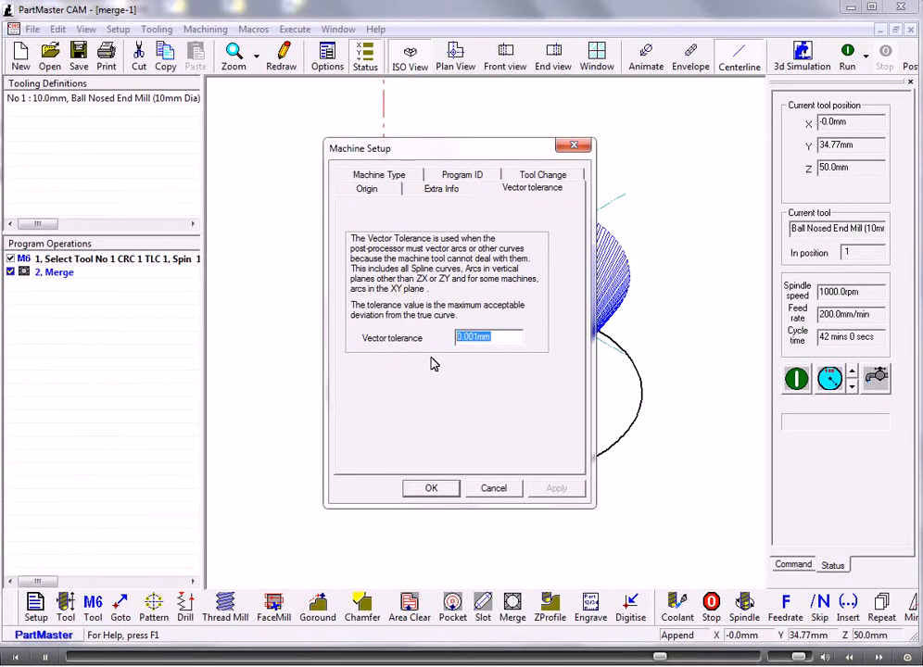
{"action": "mouse_move", "coordinate": [431, 489]}
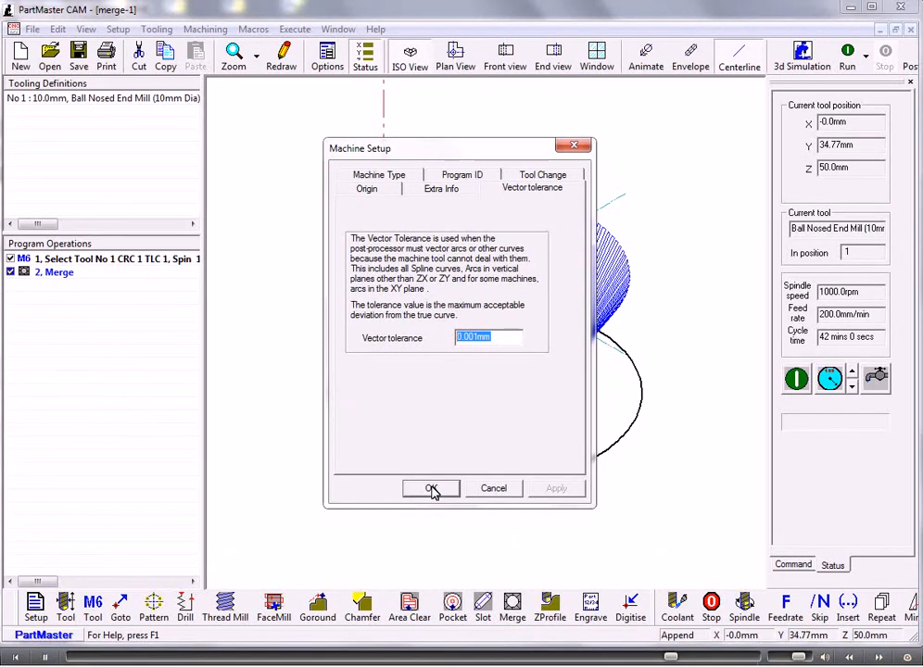
{"action": "left_click", "coordinate": [430, 488]}
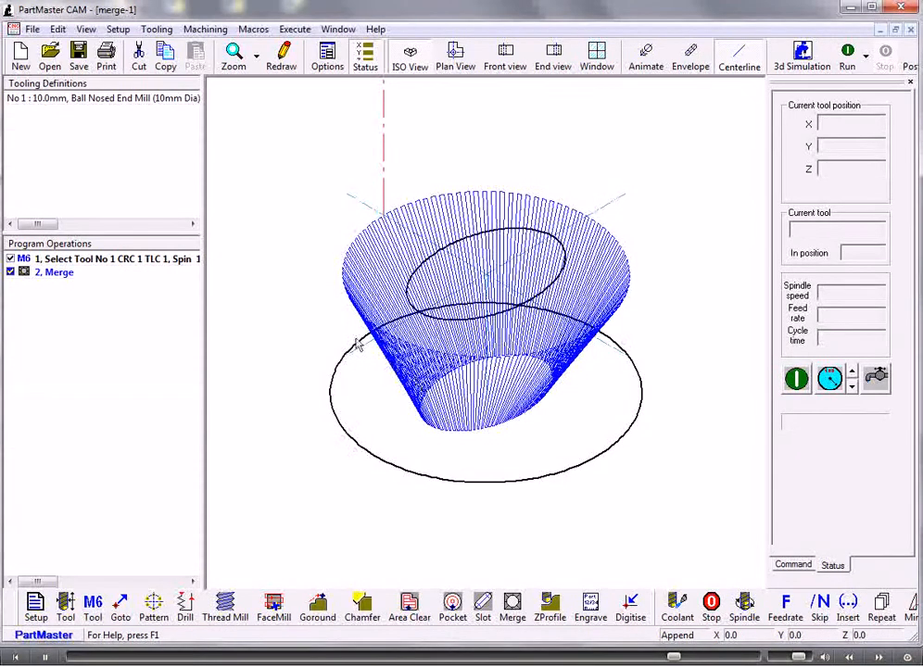
{"action": "double_click", "coordinate": [56, 272]}
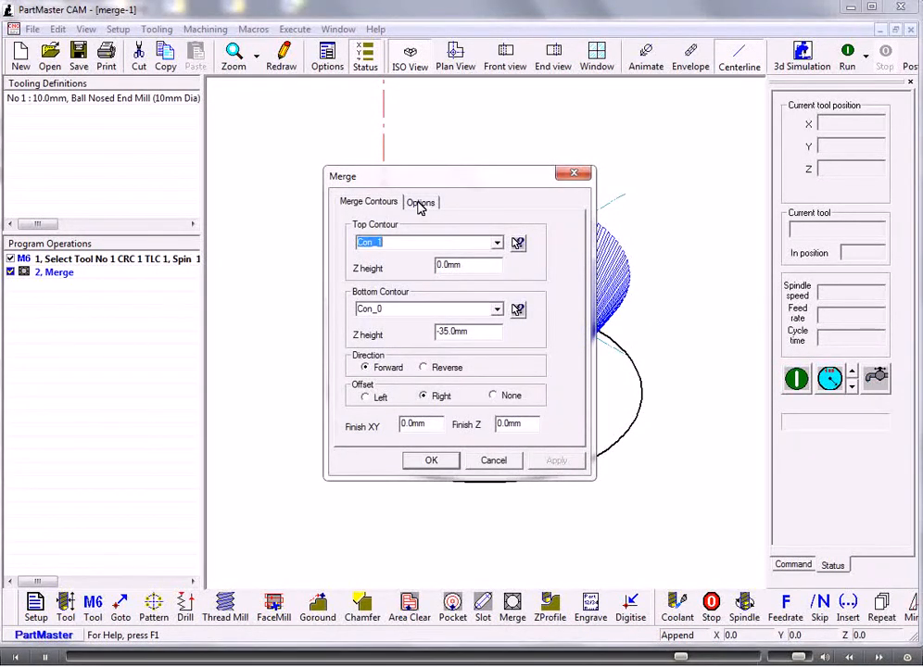
- Enable constant Z level machining in the Merge options and start a simulation
{"action": "left_click", "coordinate": [421, 201]}
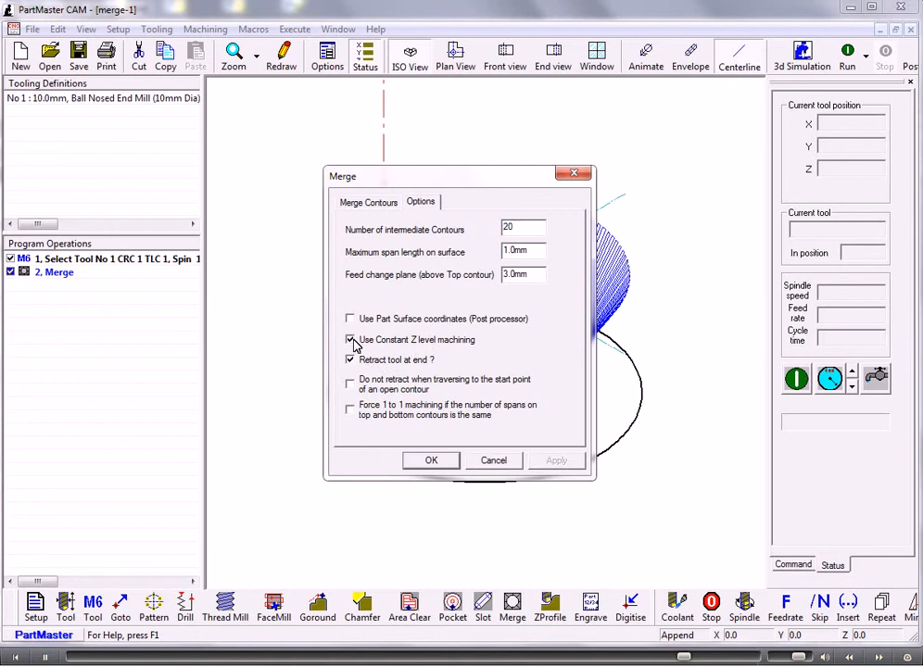
{"action": "left_click", "coordinate": [431, 460]}
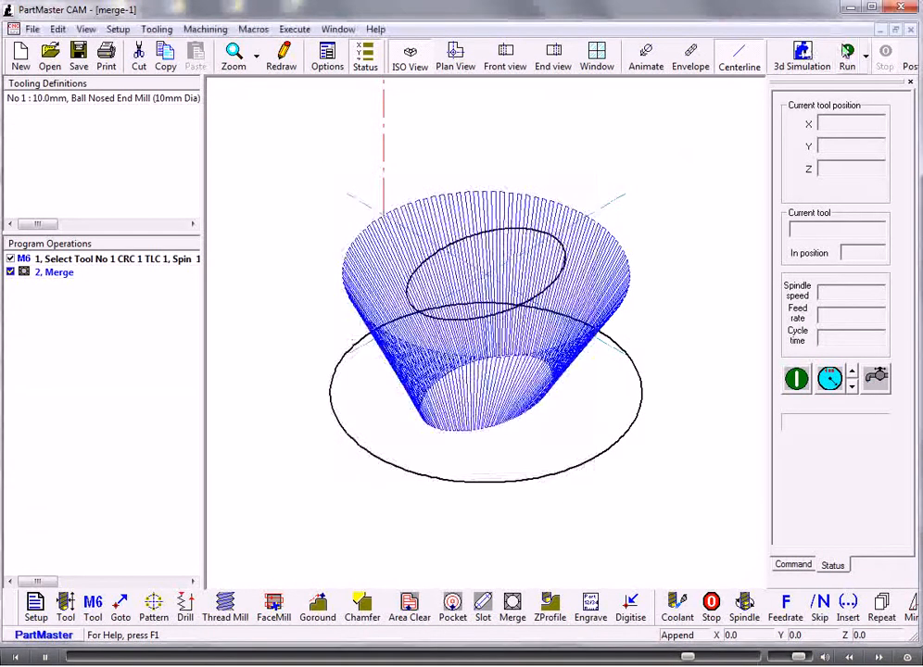
{"action": "left_click", "coordinate": [845, 52]}
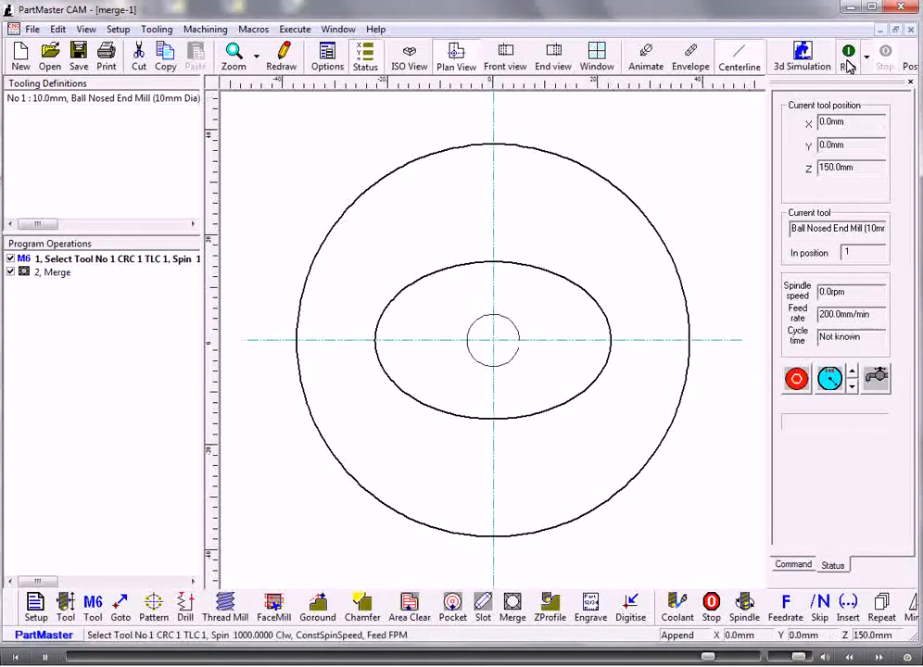
- Simulate the constant-Z toolpath in plan view, then again in ISO view
{"action": "left_click", "coordinate": [848, 53]}
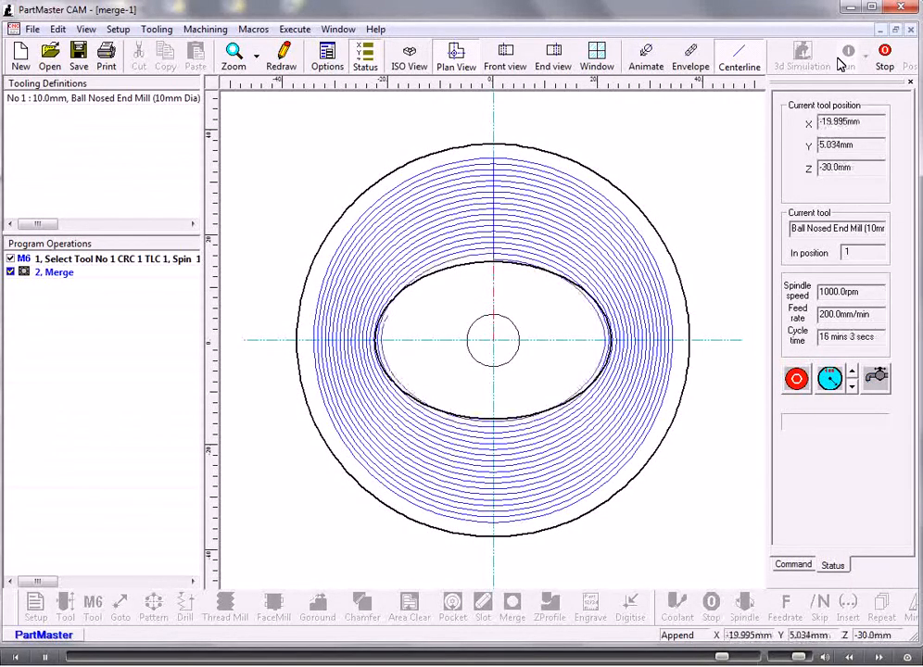
{"action": "left_click", "coordinate": [801, 53]}
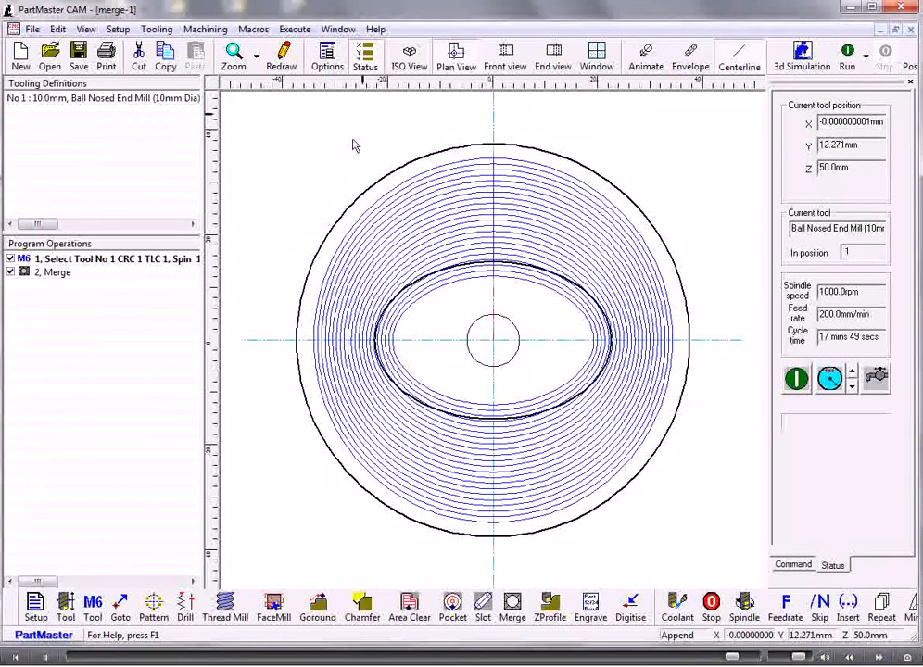
{"action": "left_click", "coordinate": [409, 56]}
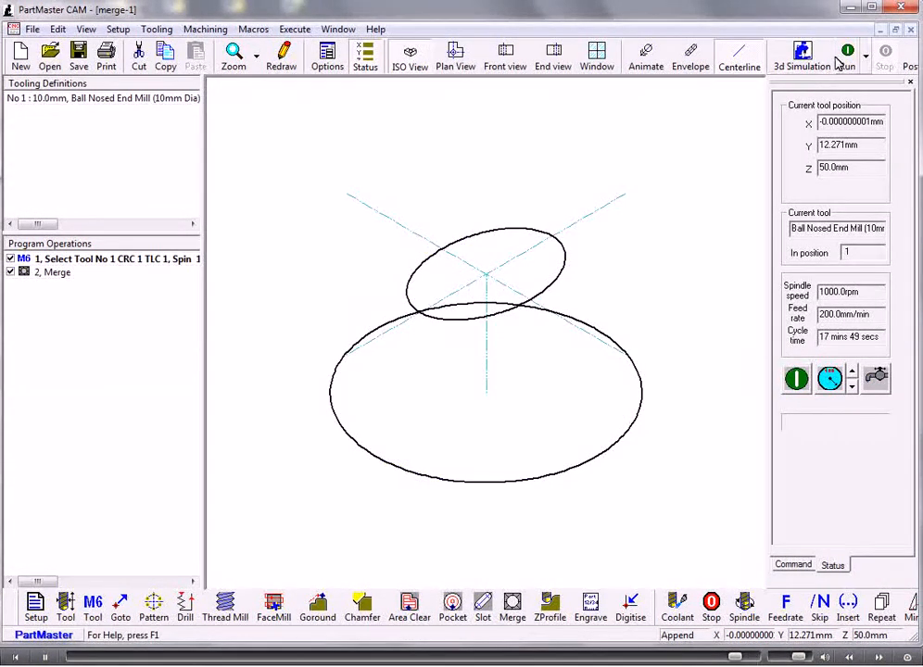
{"action": "left_click", "coordinate": [847, 51]}
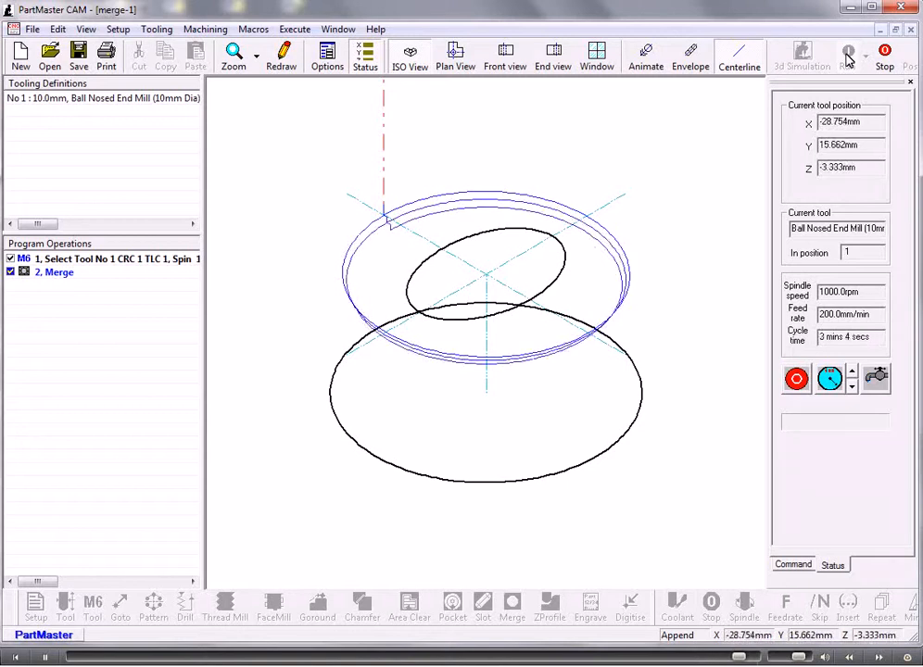